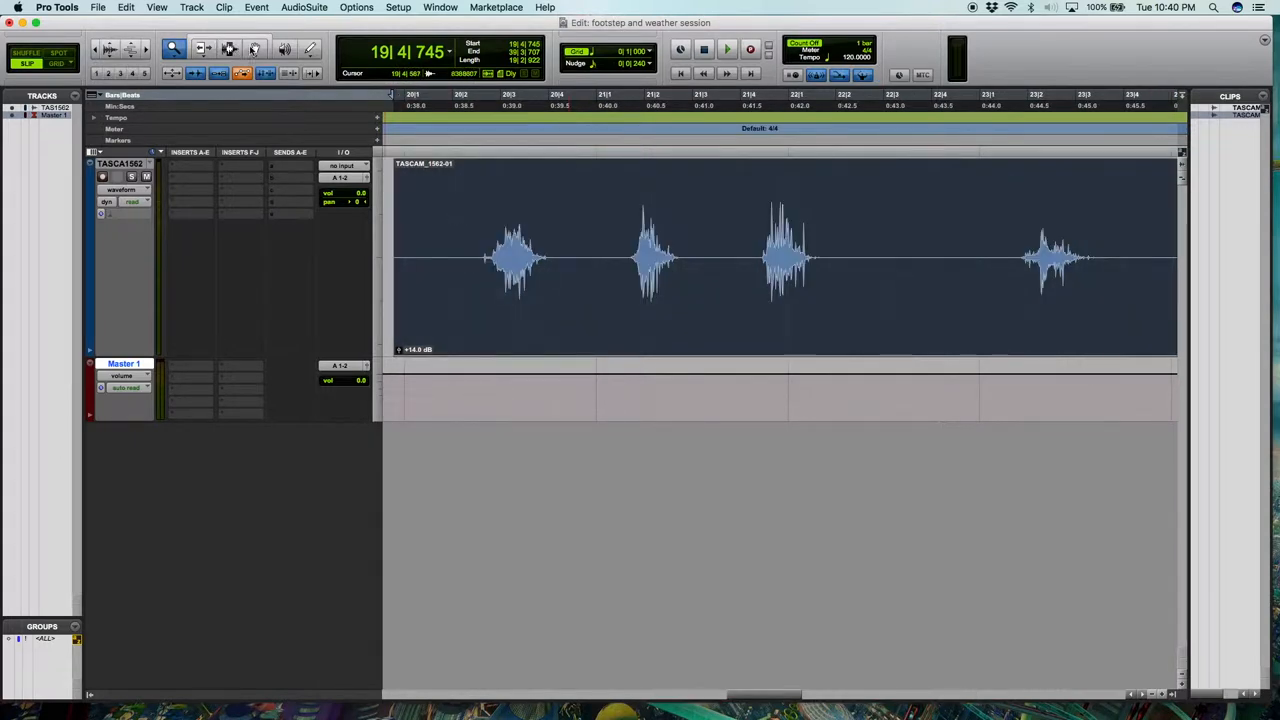
Bring up Strip Silence and set the threshold low enough to keep the footstep tails.
{"action": "left_click", "coordinate": [126, 8]}
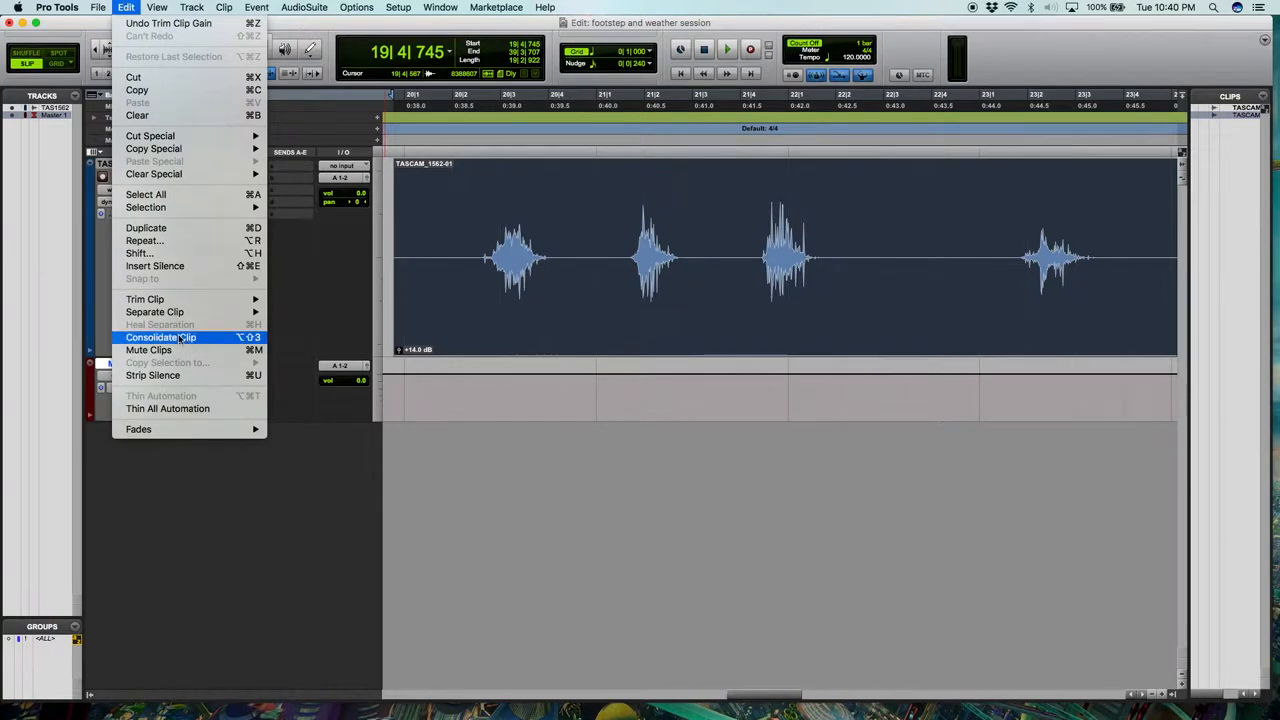
{"action": "left_click", "coordinate": [160, 336]}
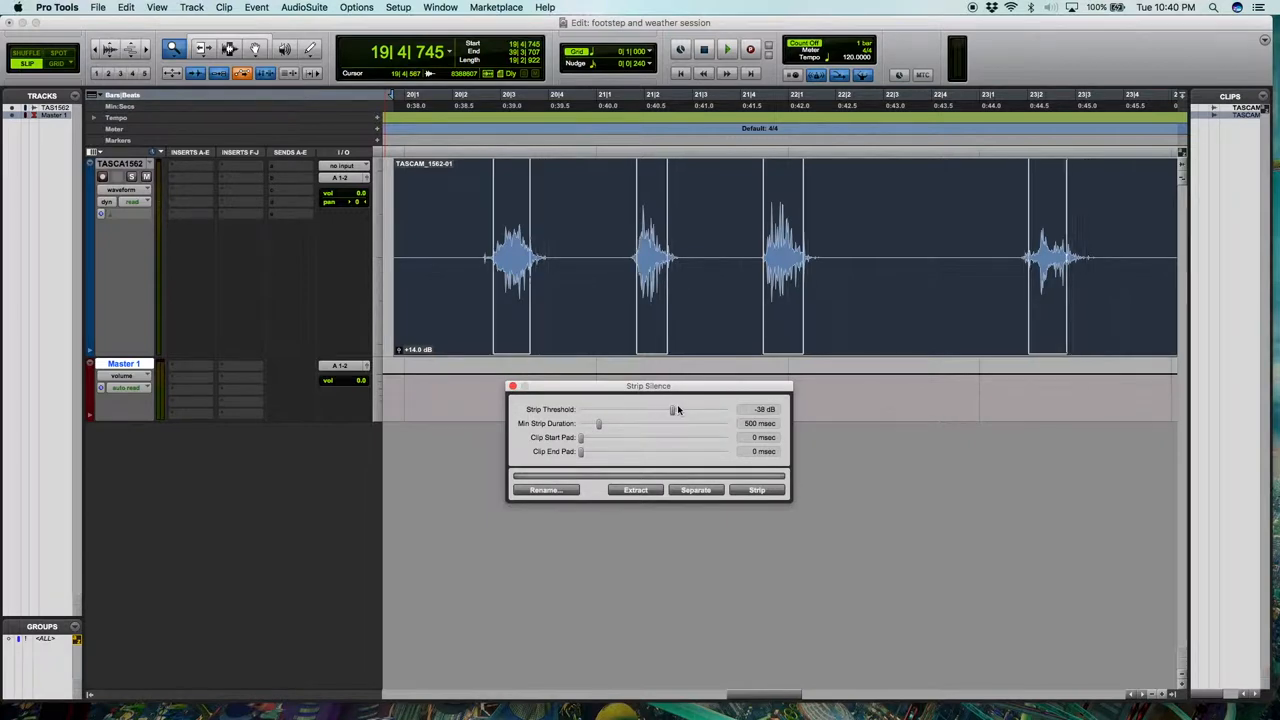
{"action": "left_click_drag", "start_coordinate": [672, 408], "coordinate": [612, 408]}
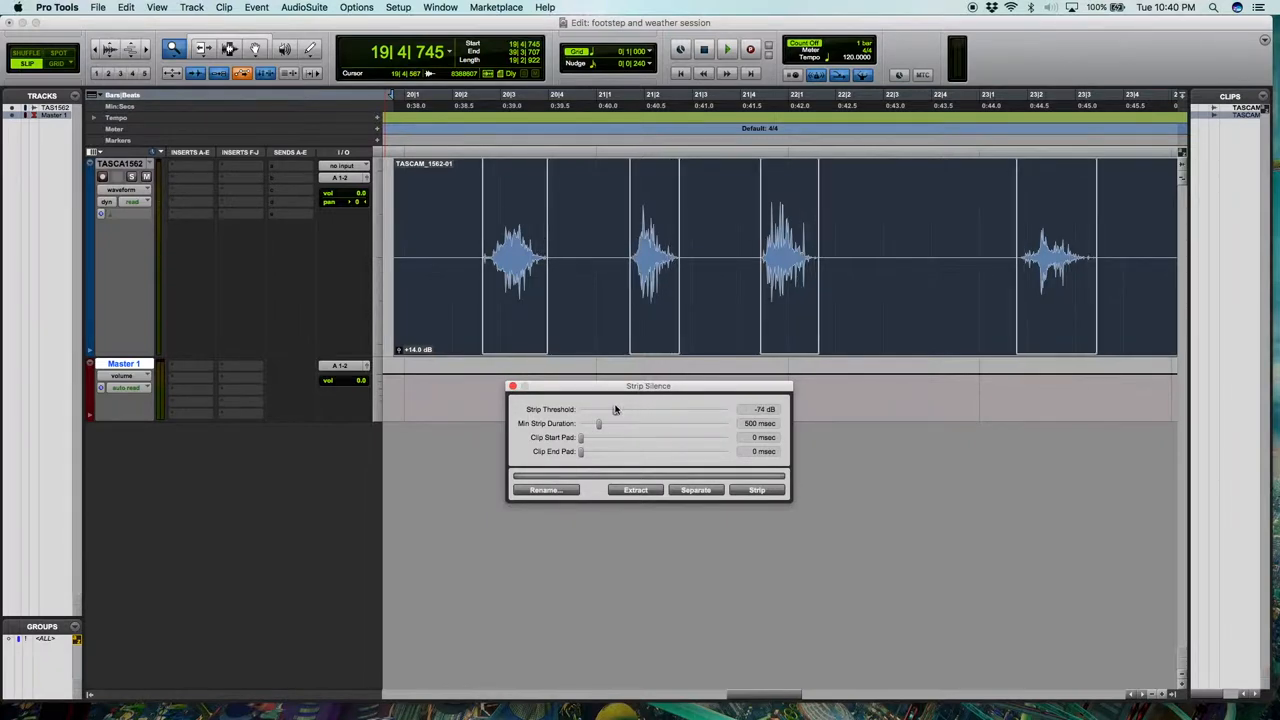
{"action": "left_click_drag", "start_coordinate": [616, 408], "coordinate": [630, 408]}
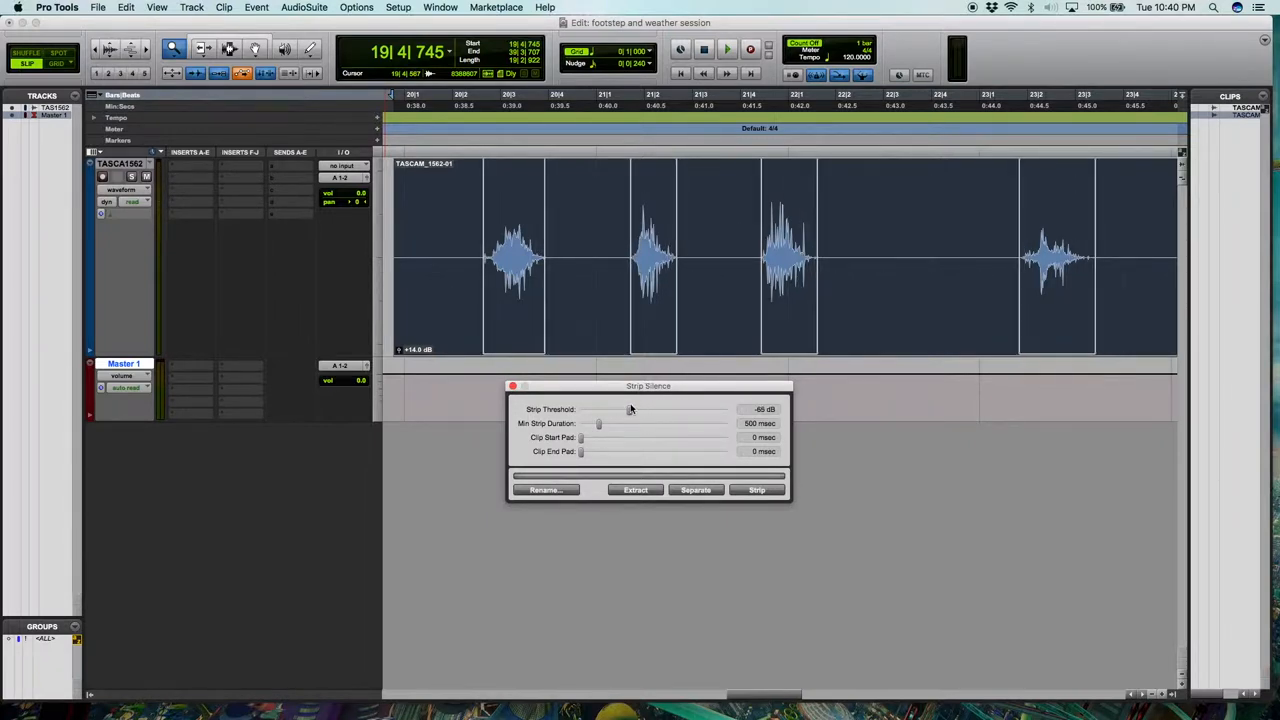
{"action": "left_click_drag", "start_coordinate": [630, 408], "coordinate": [624, 408]}
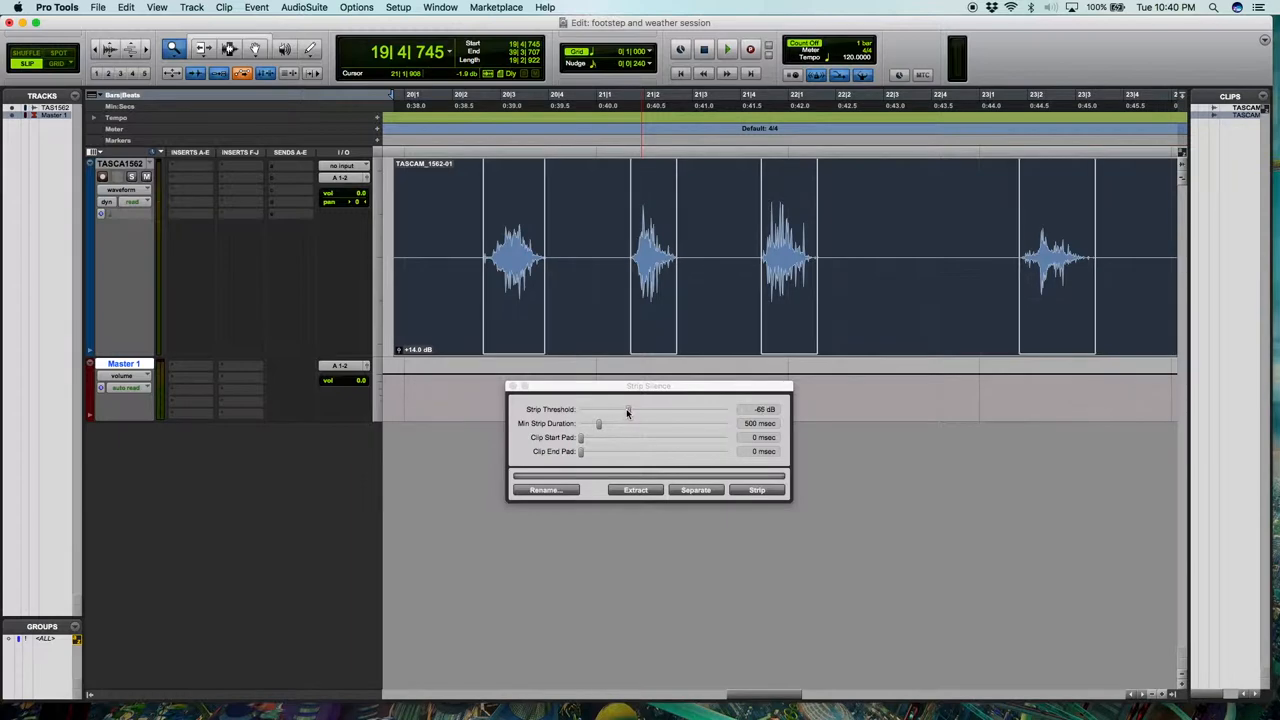
{"action": "left_click_drag", "start_coordinate": [624, 408], "coordinate": [612, 408]}
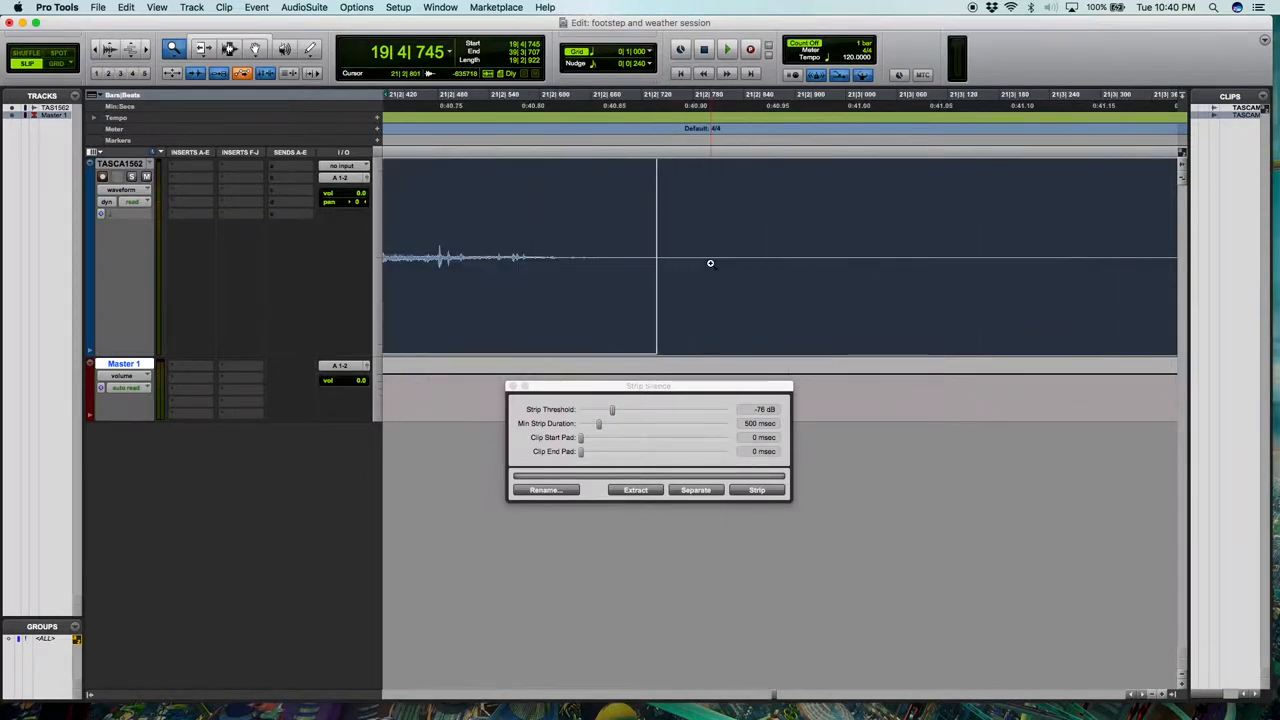
Strip the silence so the footstep recording becomes four separate clips, then dismiss the dialog.
{"action": "left_click", "coordinate": [756, 490]}
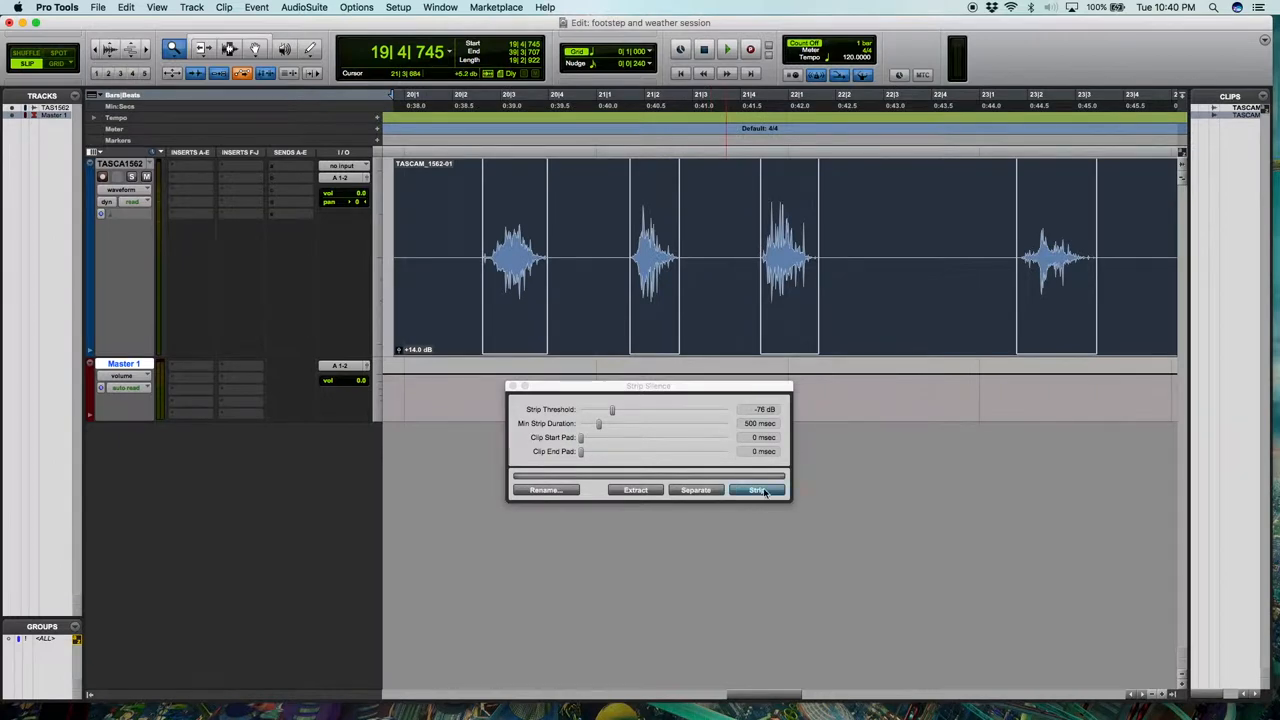
{"action": "left_click", "coordinate": [756, 490]}
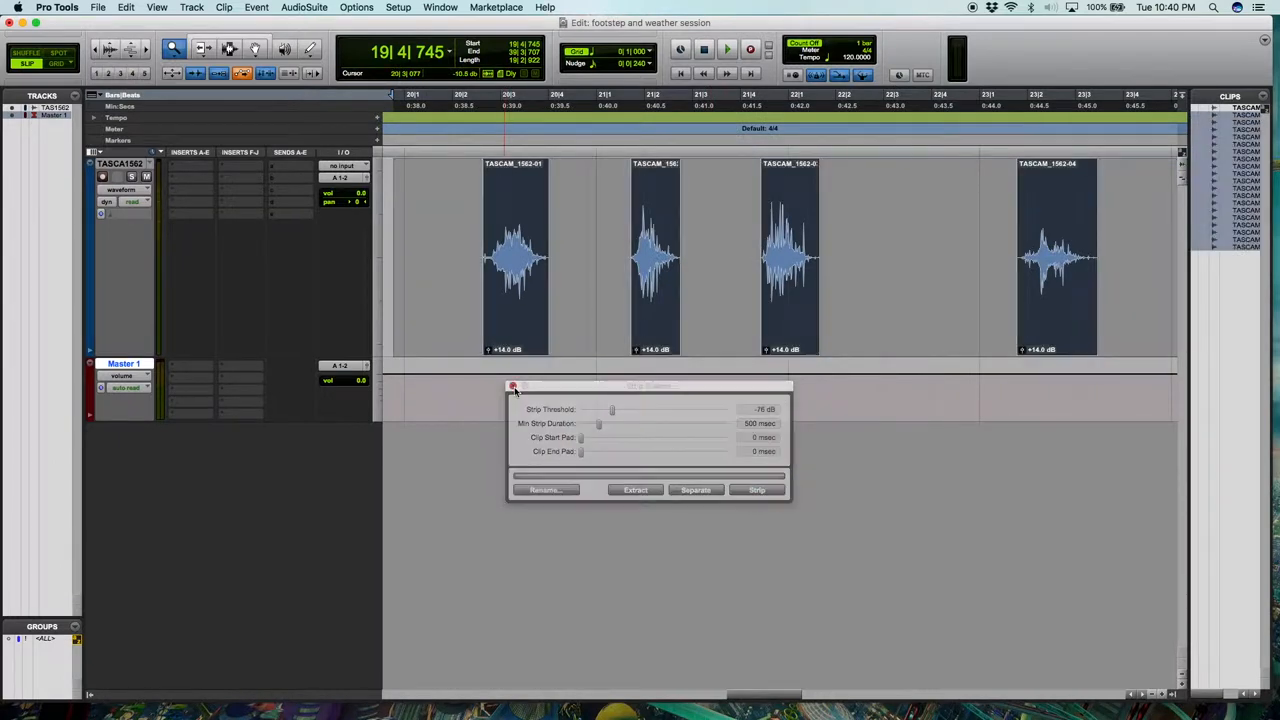
{"action": "left_click", "coordinate": [512, 388]}
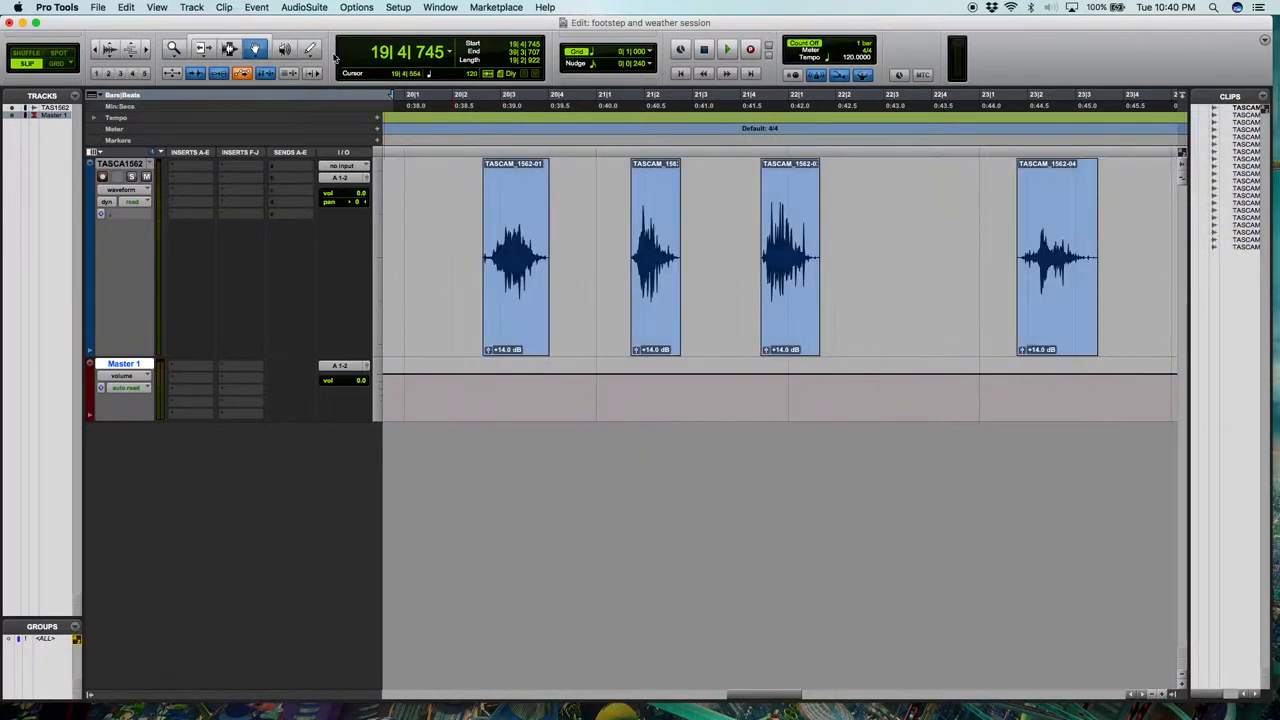
{"action": "left_click", "coordinate": [172, 48]}
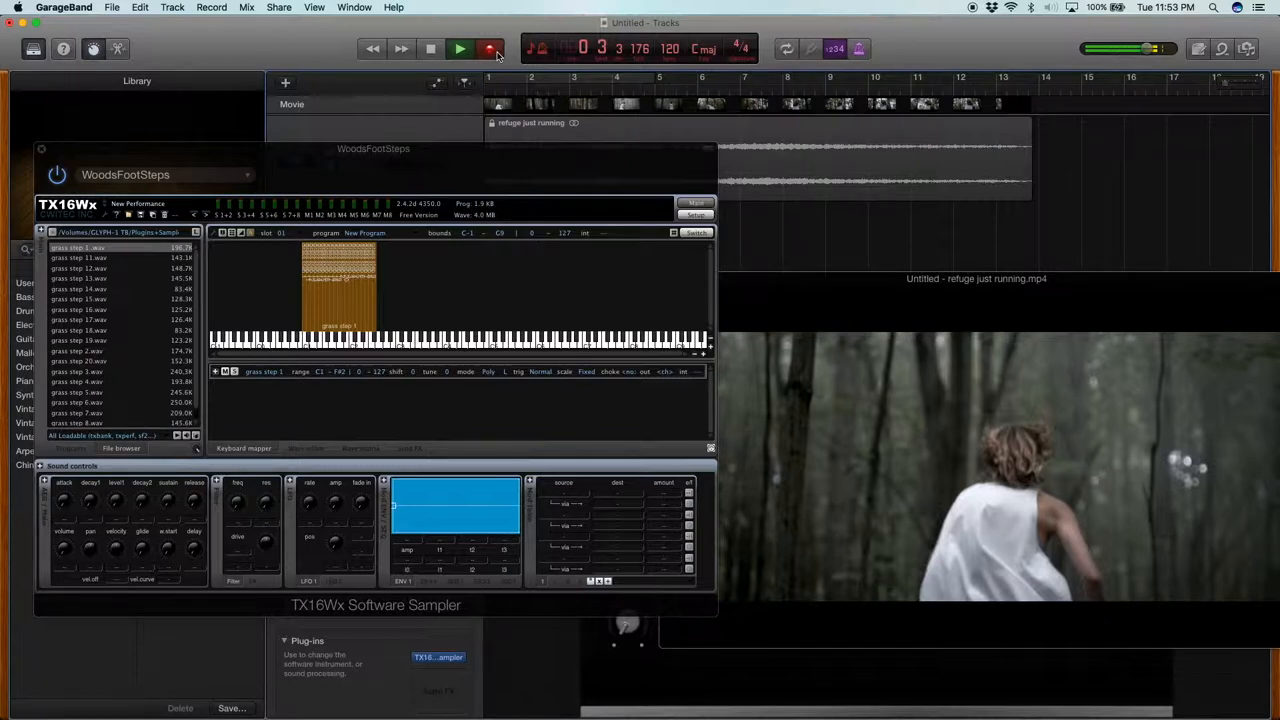
Audition the footsteps against the woods film from the start, then stop playback.
{"action": "left_click", "coordinate": [460, 48]}
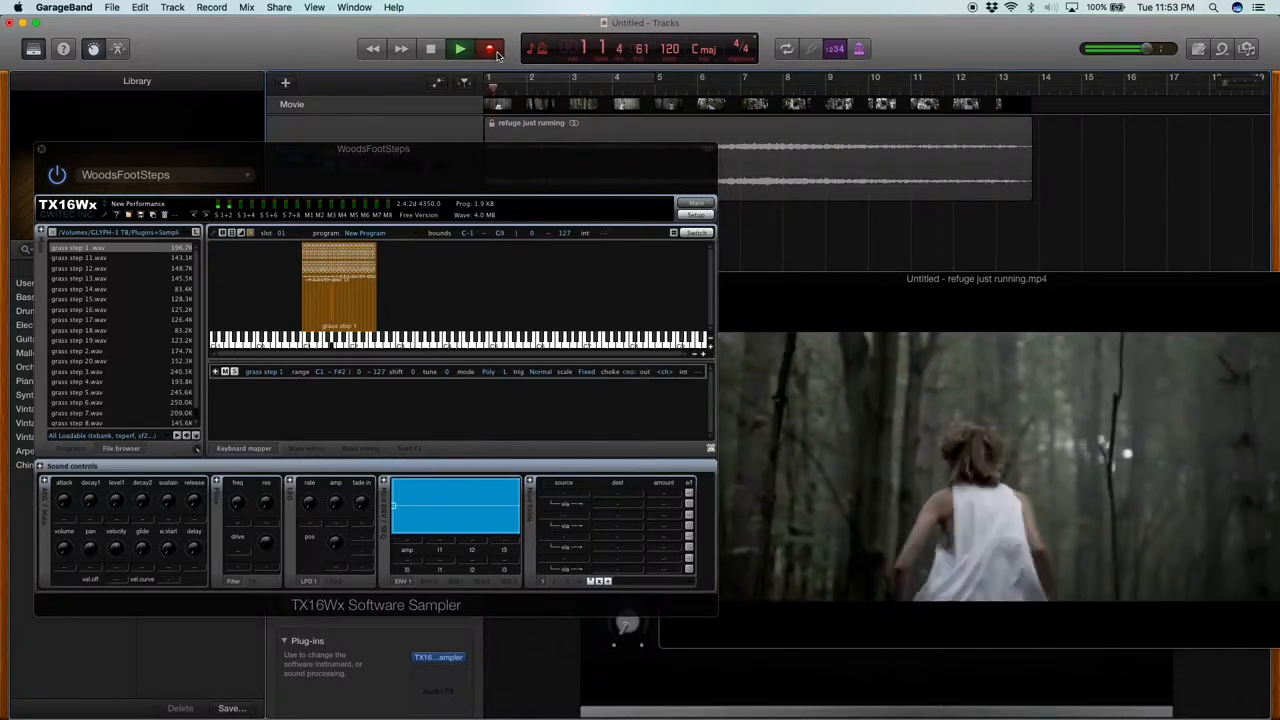
{"action": "left_click", "coordinate": [460, 48]}
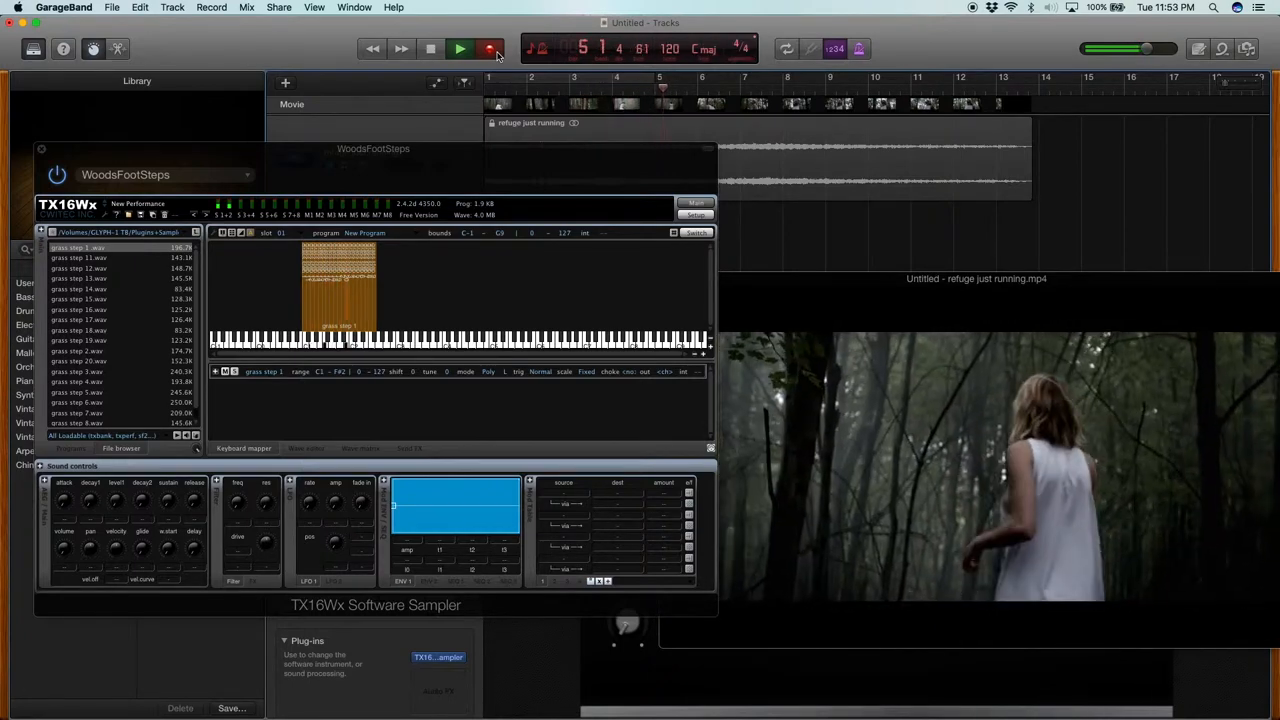
{"action": "left_click", "coordinate": [460, 48]}
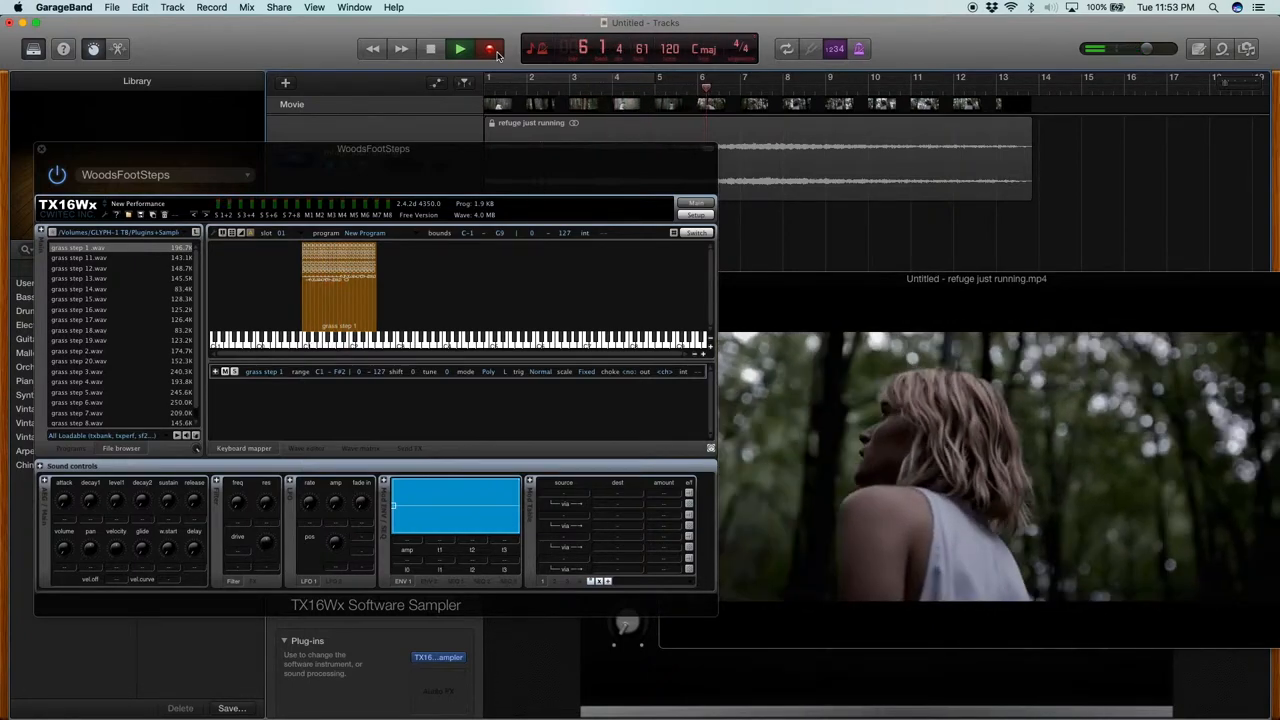
{"action": "left_click", "coordinate": [460, 48]}
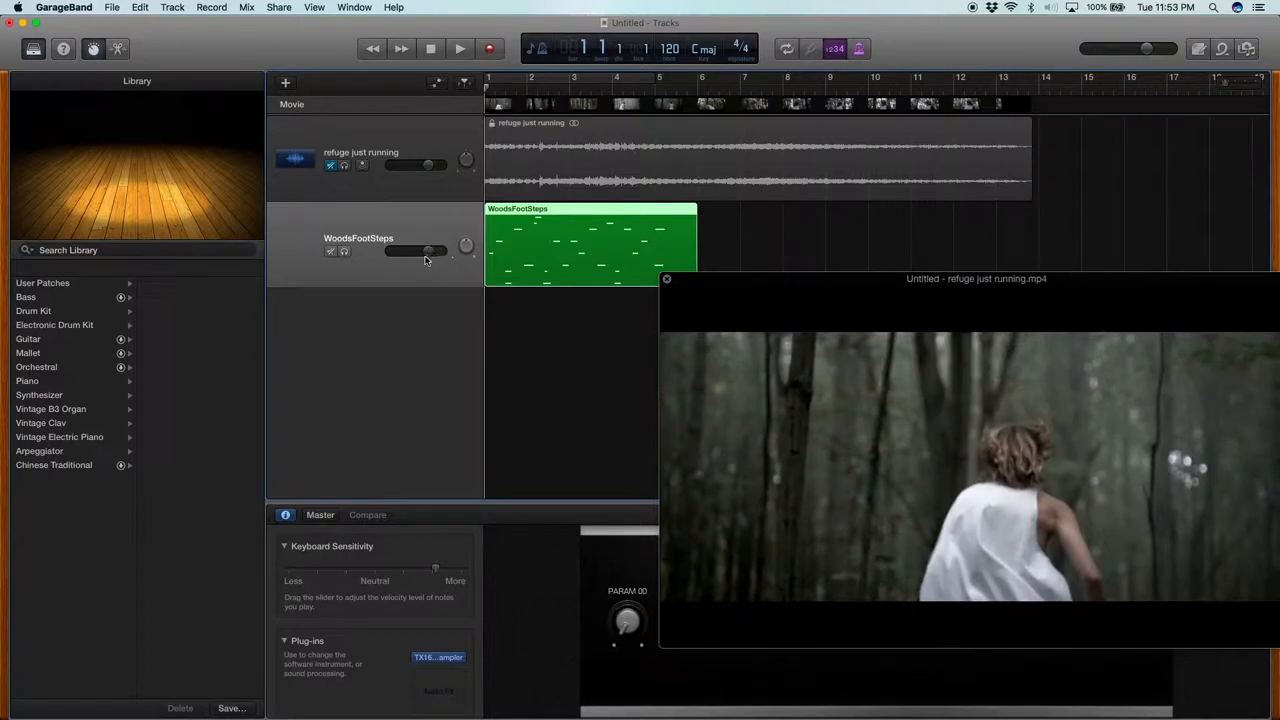
{"action": "left_click", "coordinate": [460, 48]}
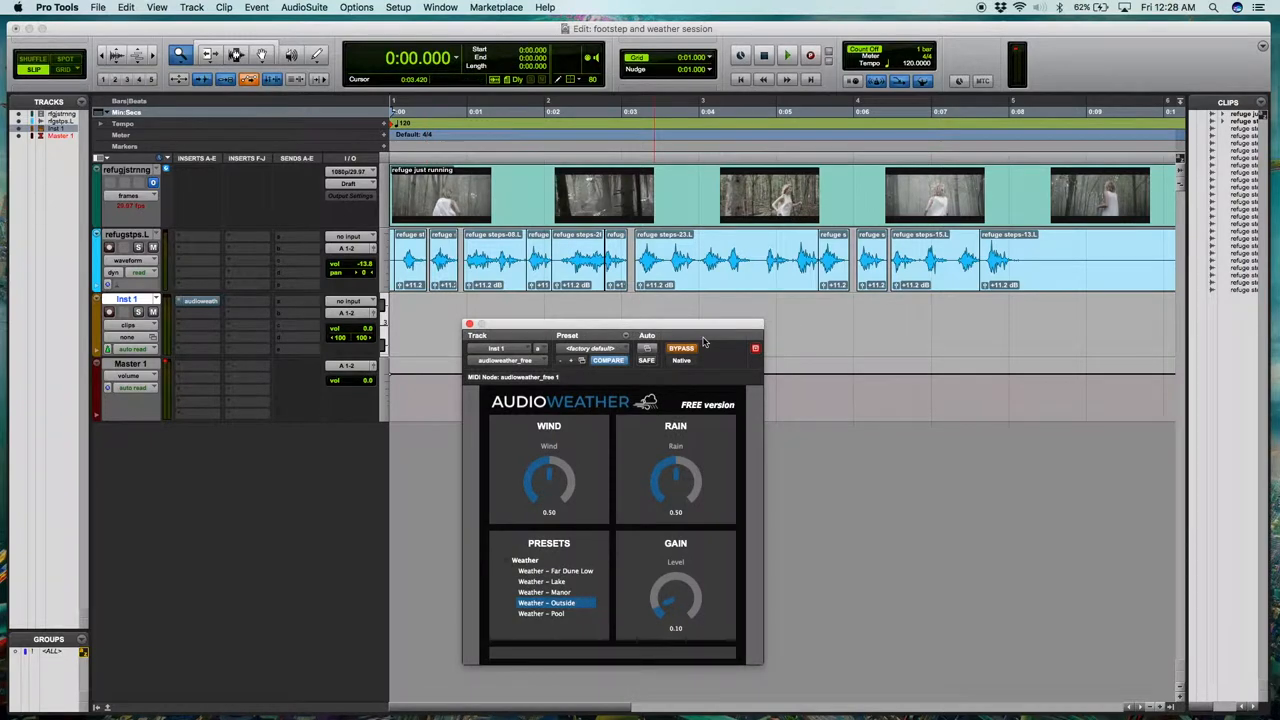
{"action": "mouse_move", "coordinate": [704, 470]}
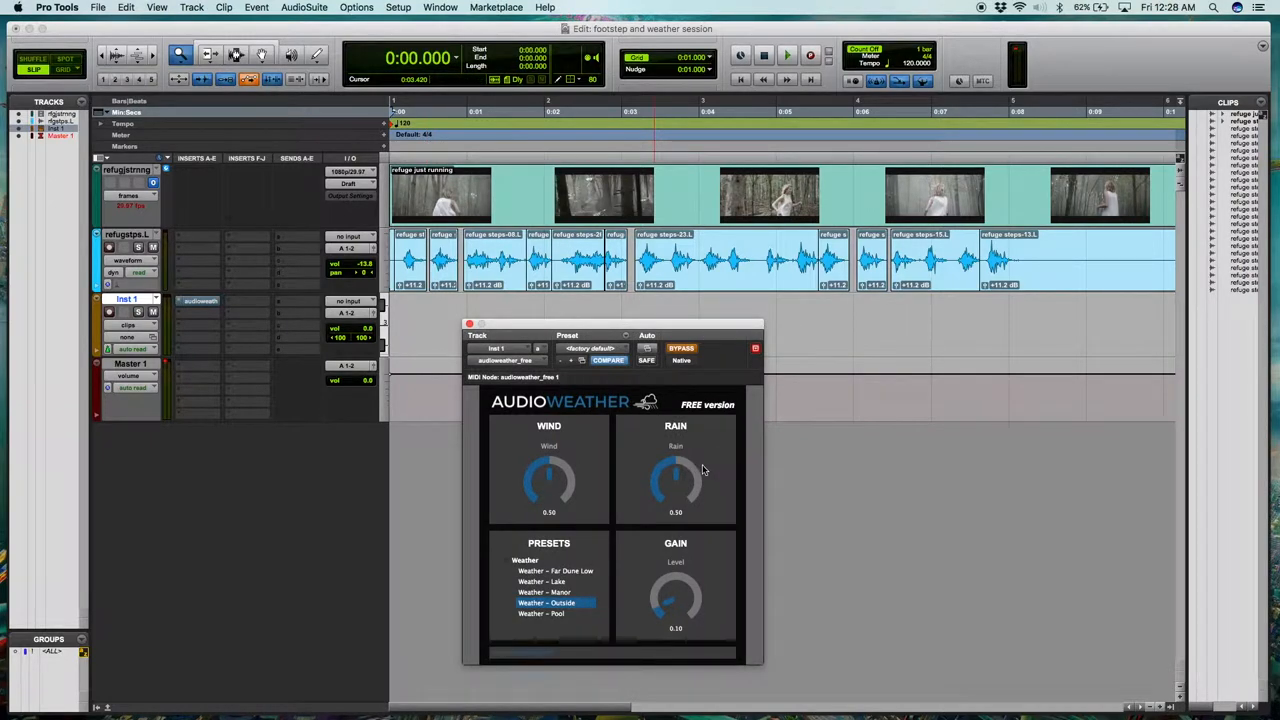
{"action": "mouse_move", "coordinate": [684, 328]}
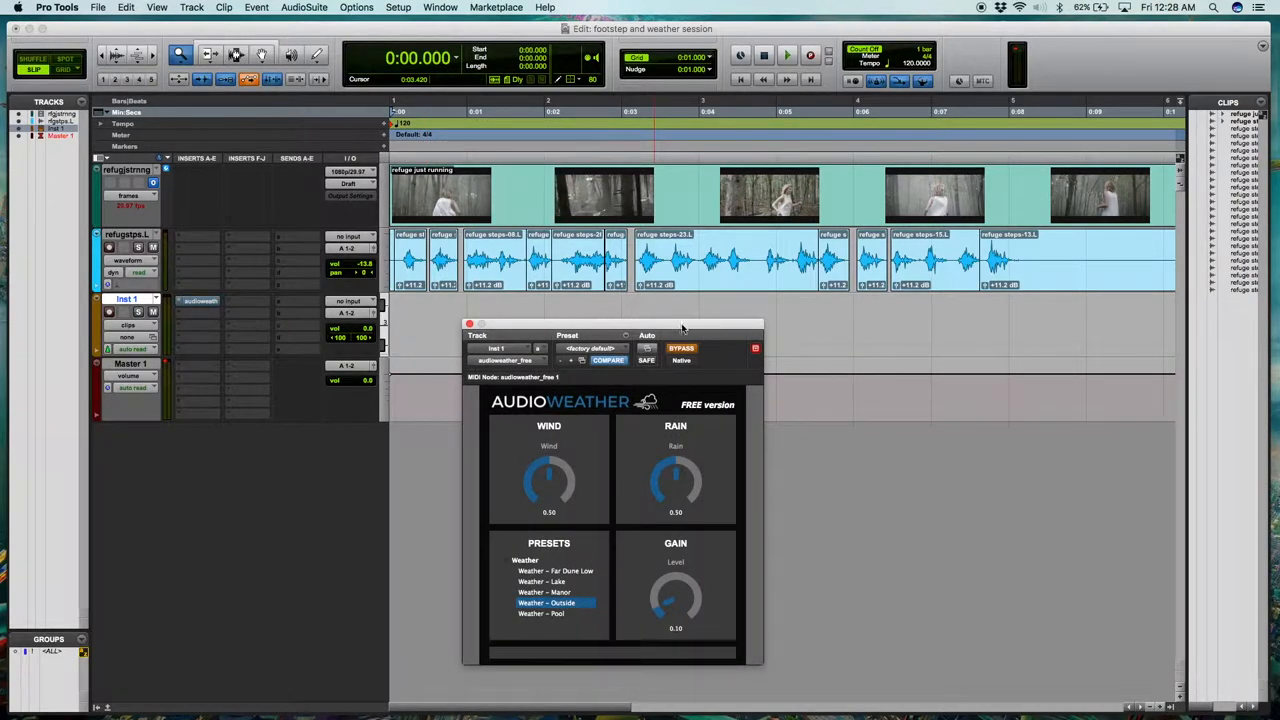
{"action": "mouse_move", "coordinate": [680, 348]}
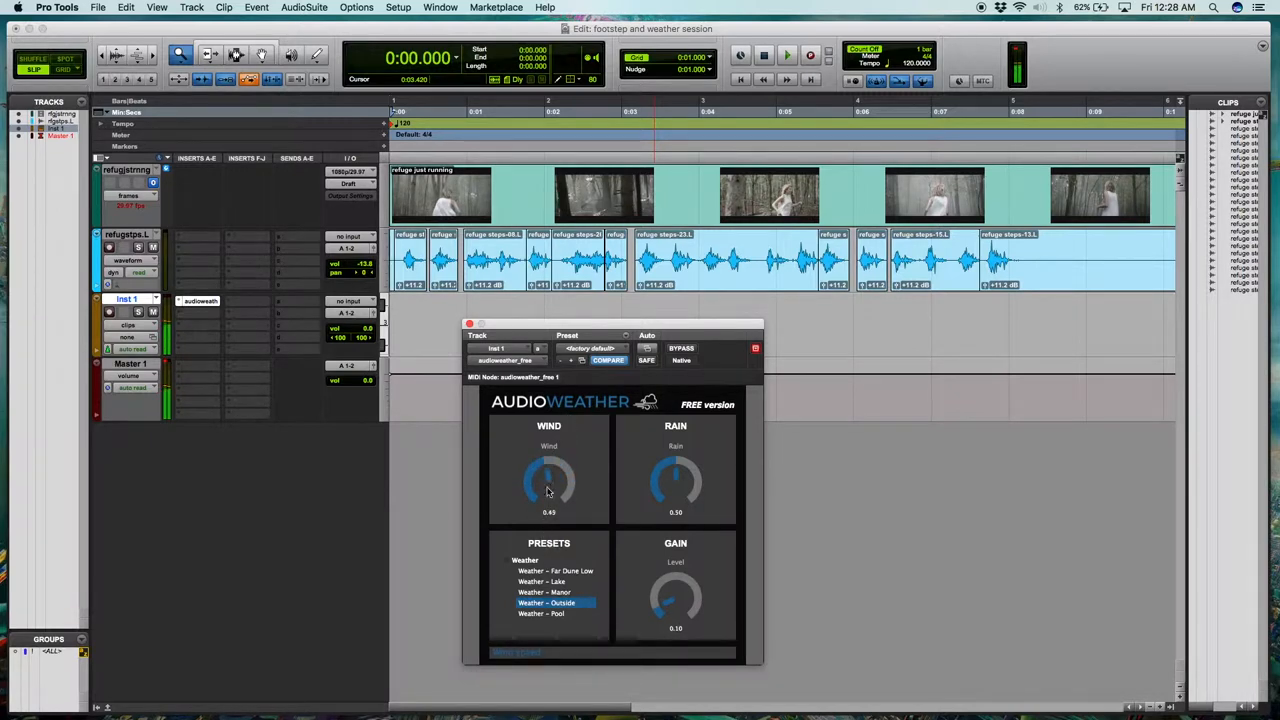
Try the For Dune Line weather preset and balance its wind and rain amounts.
{"action": "left_click_drag", "start_coordinate": [676, 486], "coordinate": [678, 470]}
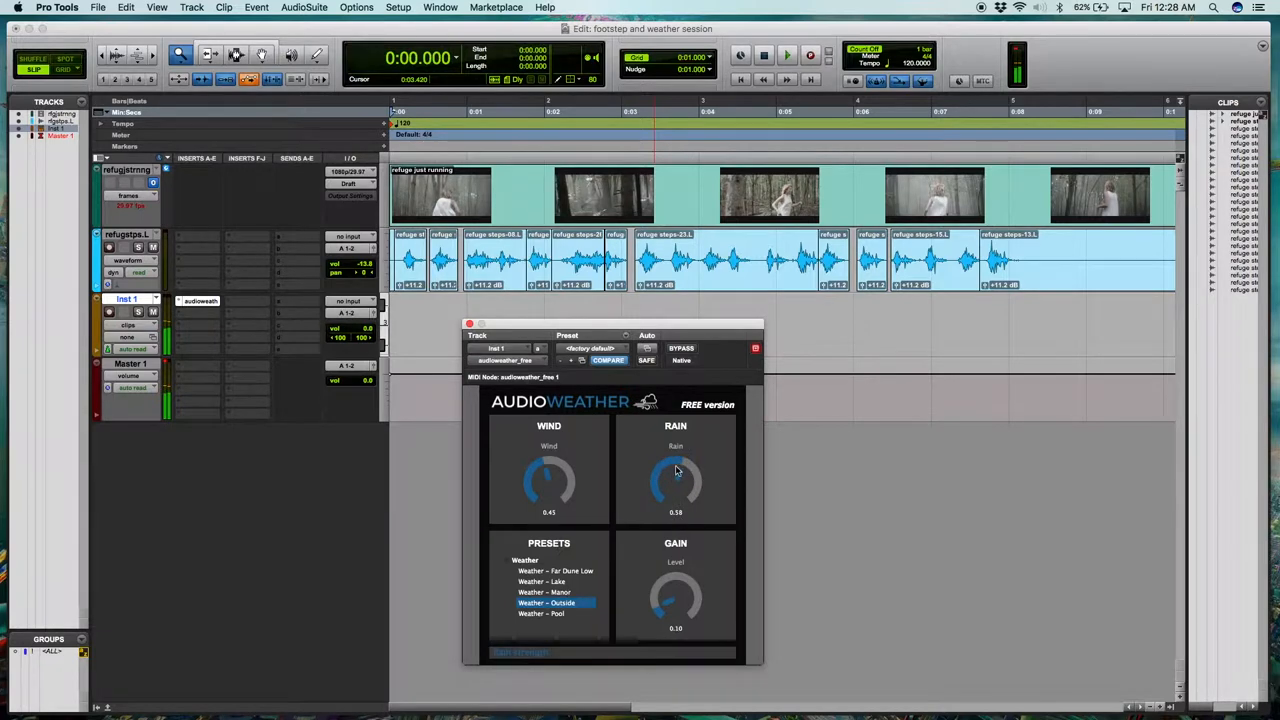
{"action": "left_click", "coordinate": [556, 572]}
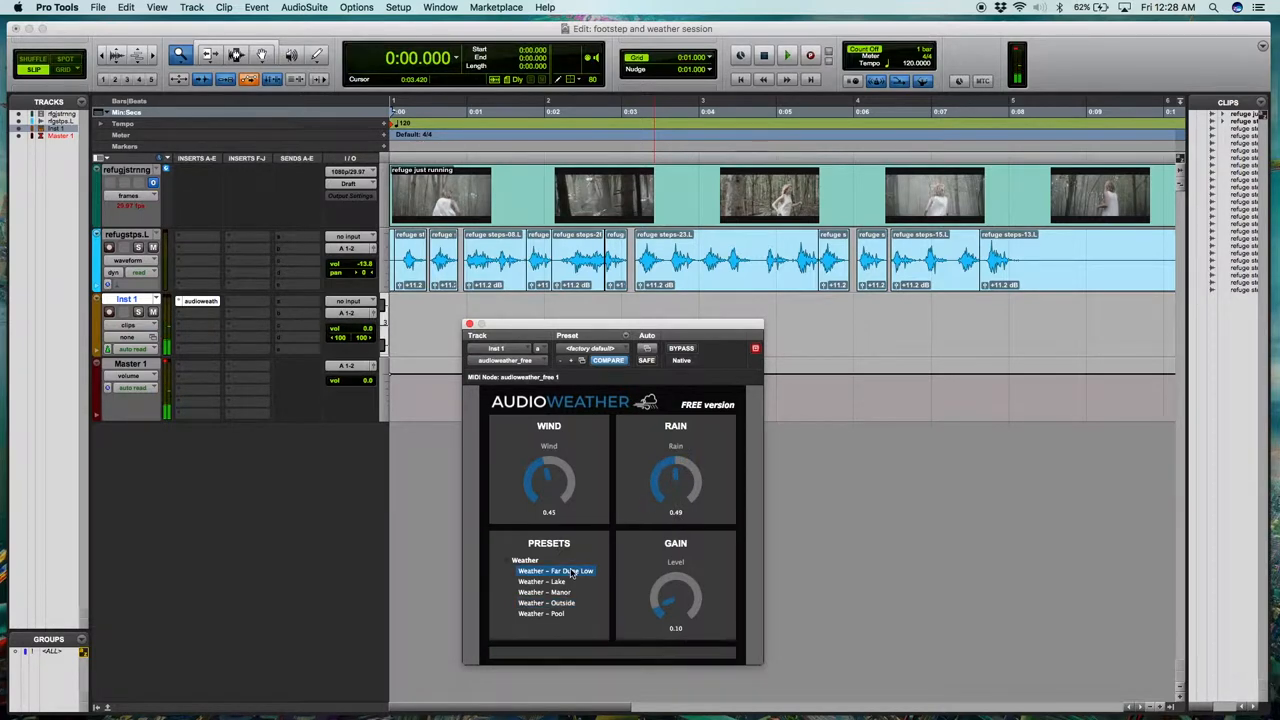
{"action": "left_click_drag", "start_coordinate": [548, 486], "coordinate": [548, 500]}
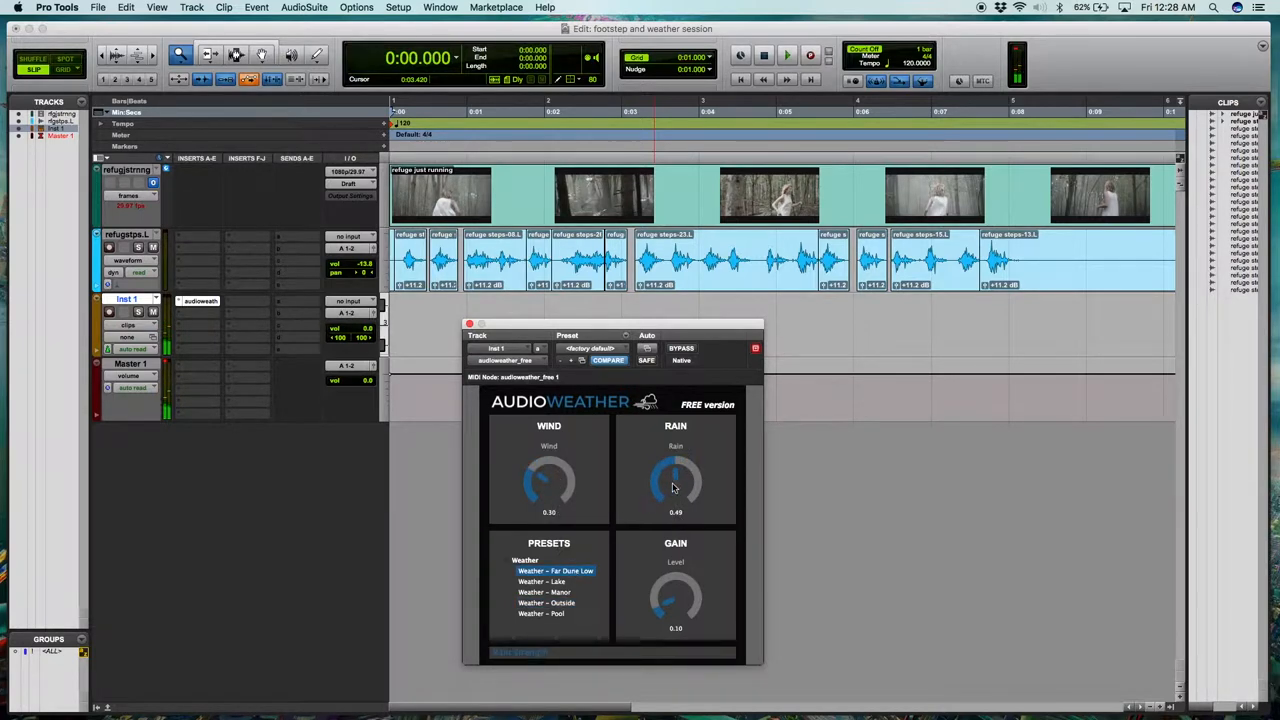
{"action": "left_click_drag", "start_coordinate": [676, 486], "coordinate": [676, 504]}
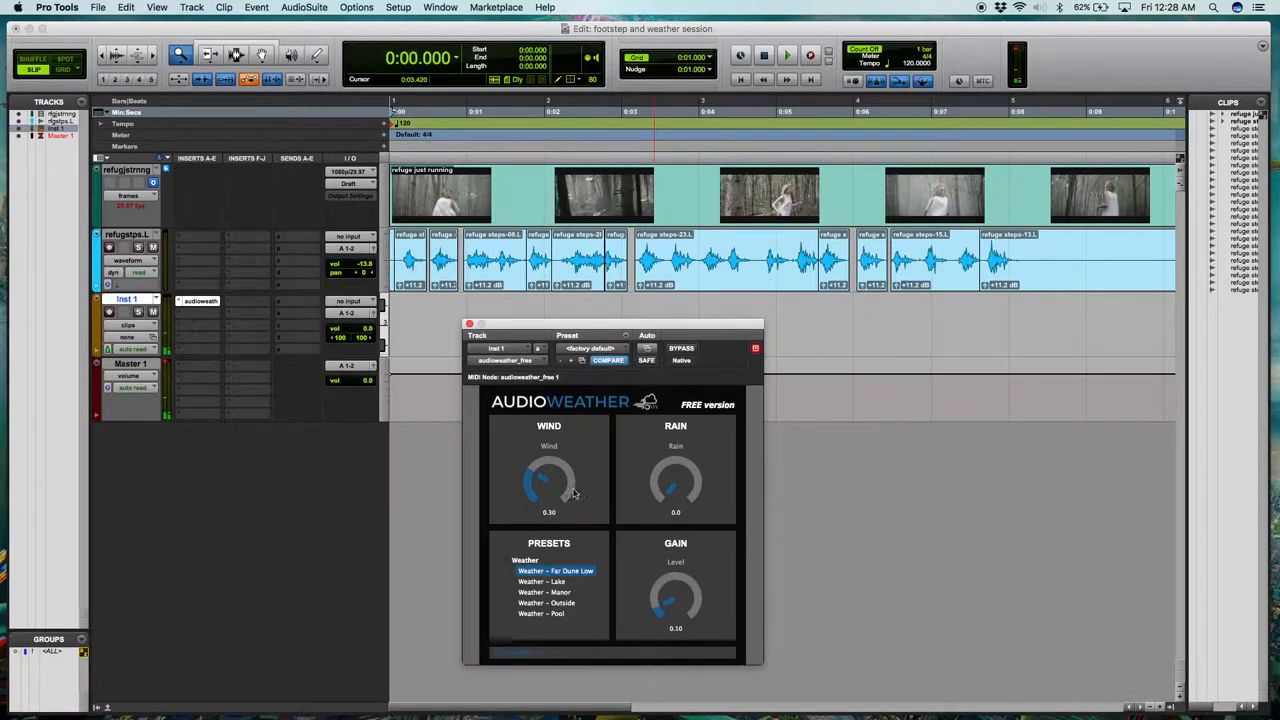
{"action": "left_click_drag", "start_coordinate": [548, 486], "coordinate": [536, 496]}
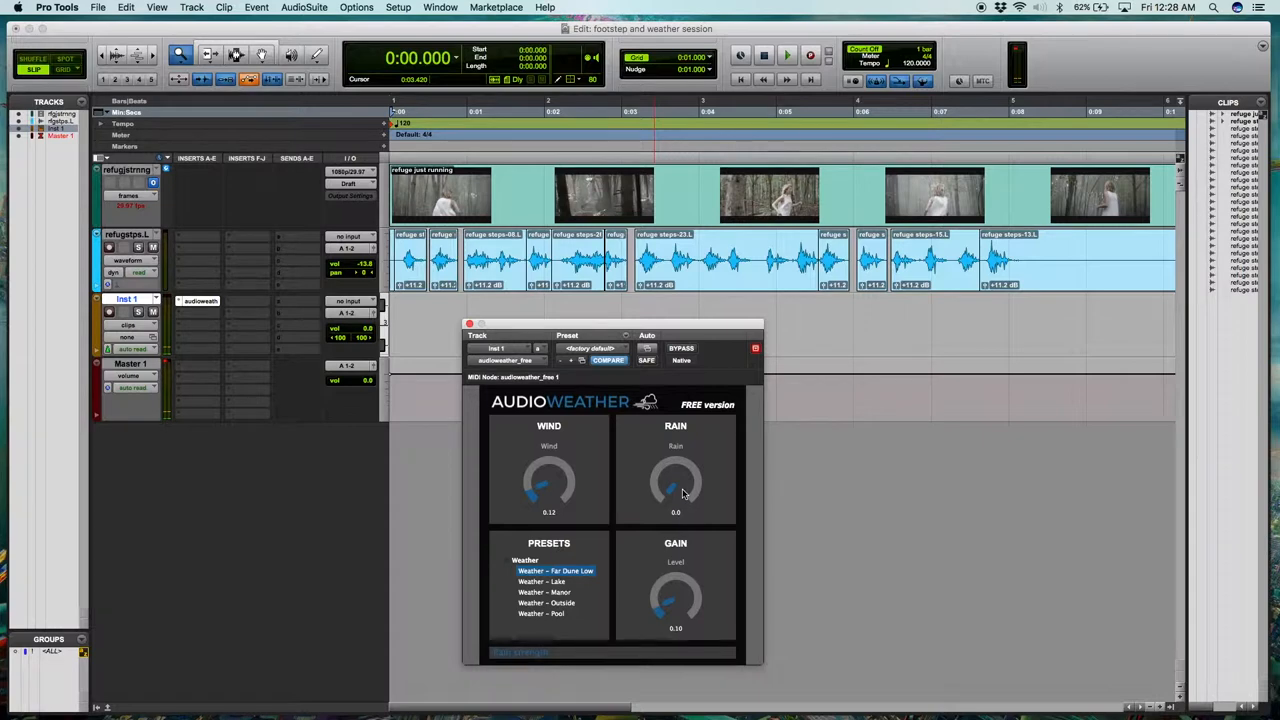
{"action": "left_click_drag", "start_coordinate": [676, 500], "coordinate": [676, 480]}
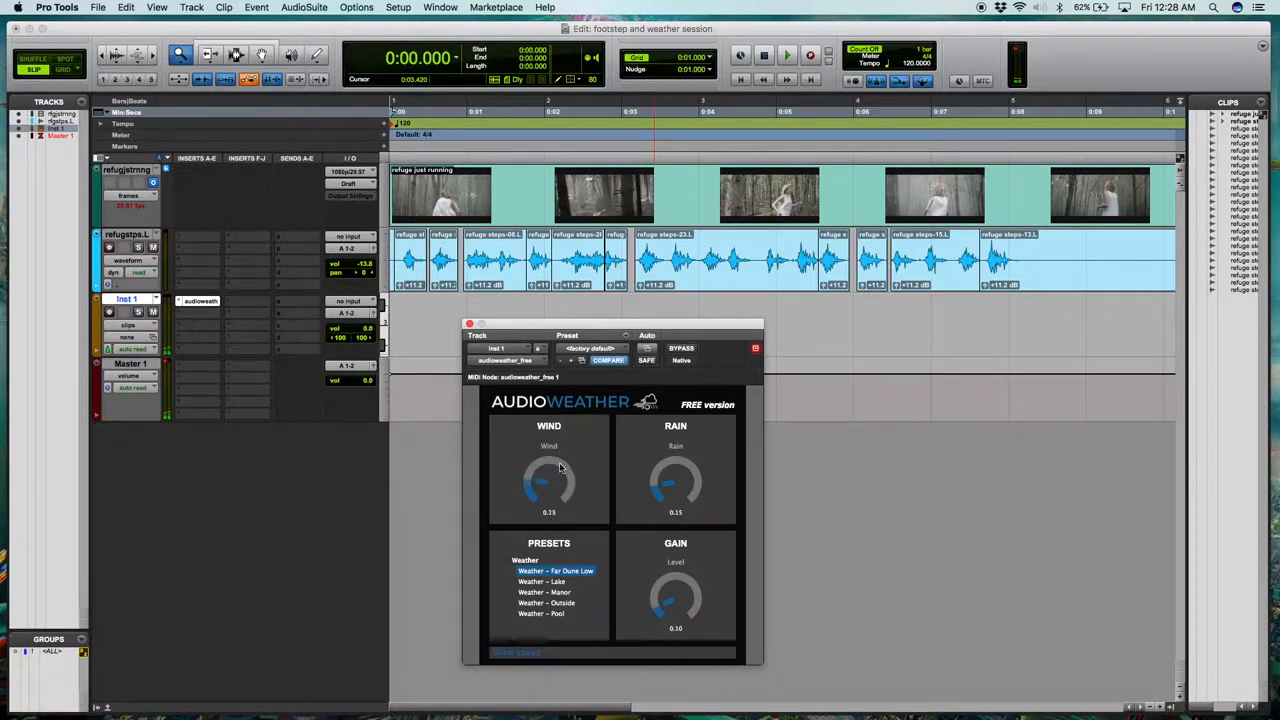
{"action": "left_click_drag", "start_coordinate": [548, 486], "coordinate": [556, 456]}
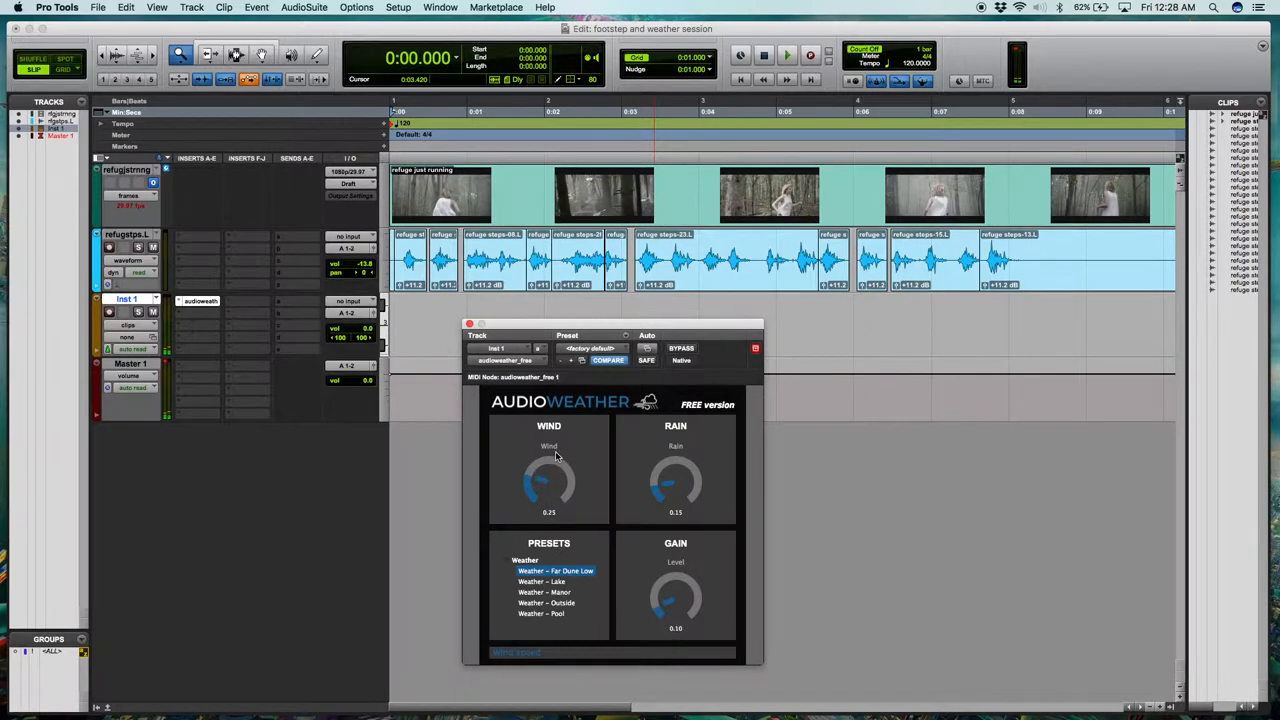
{"action": "left_click_drag", "start_coordinate": [548, 486], "coordinate": [548, 496]}
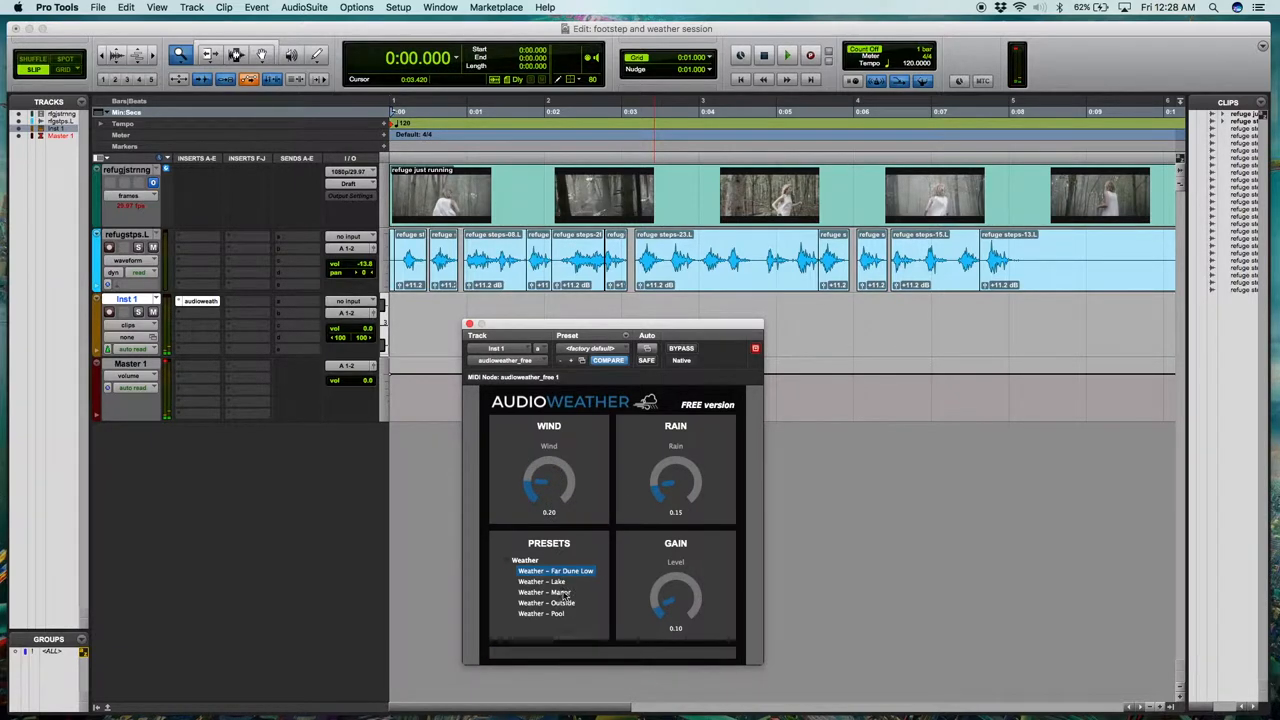
Switch to the Weather – Manor preset and settle on its final wind intensity.
{"action": "left_click", "coordinate": [544, 592]}
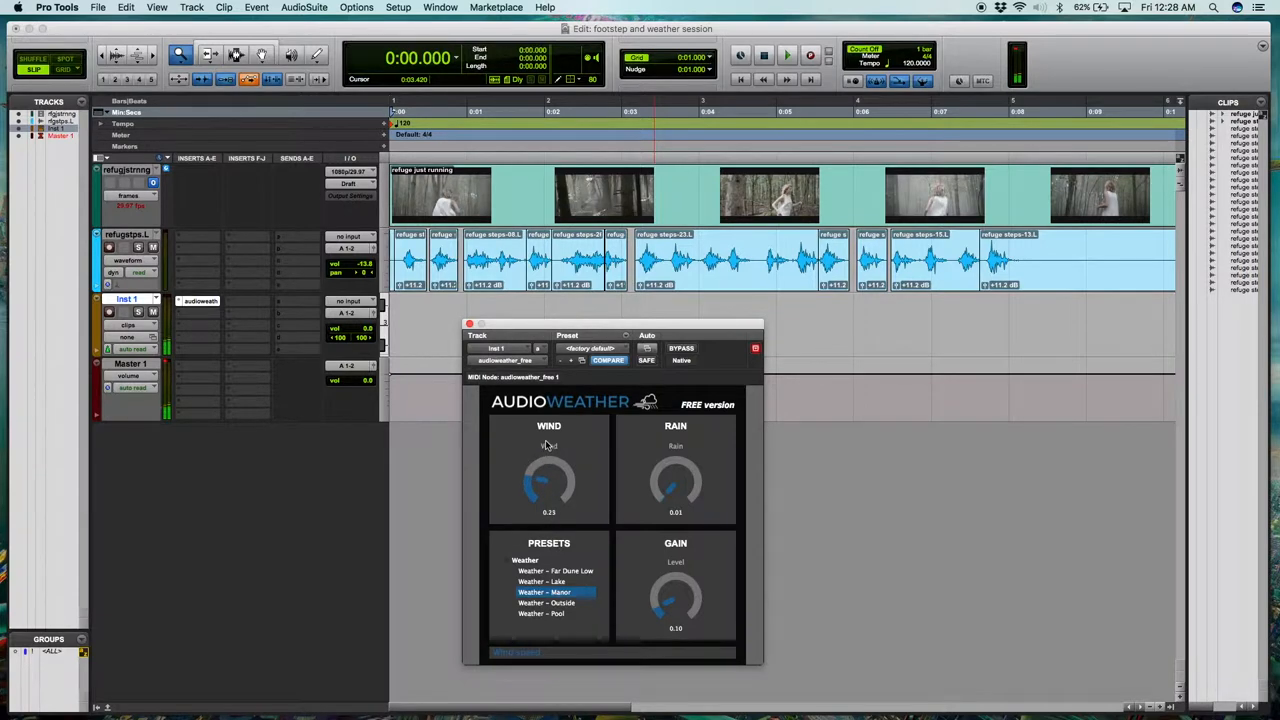
{"action": "left_click_drag", "start_coordinate": [548, 486], "coordinate": [548, 470]}
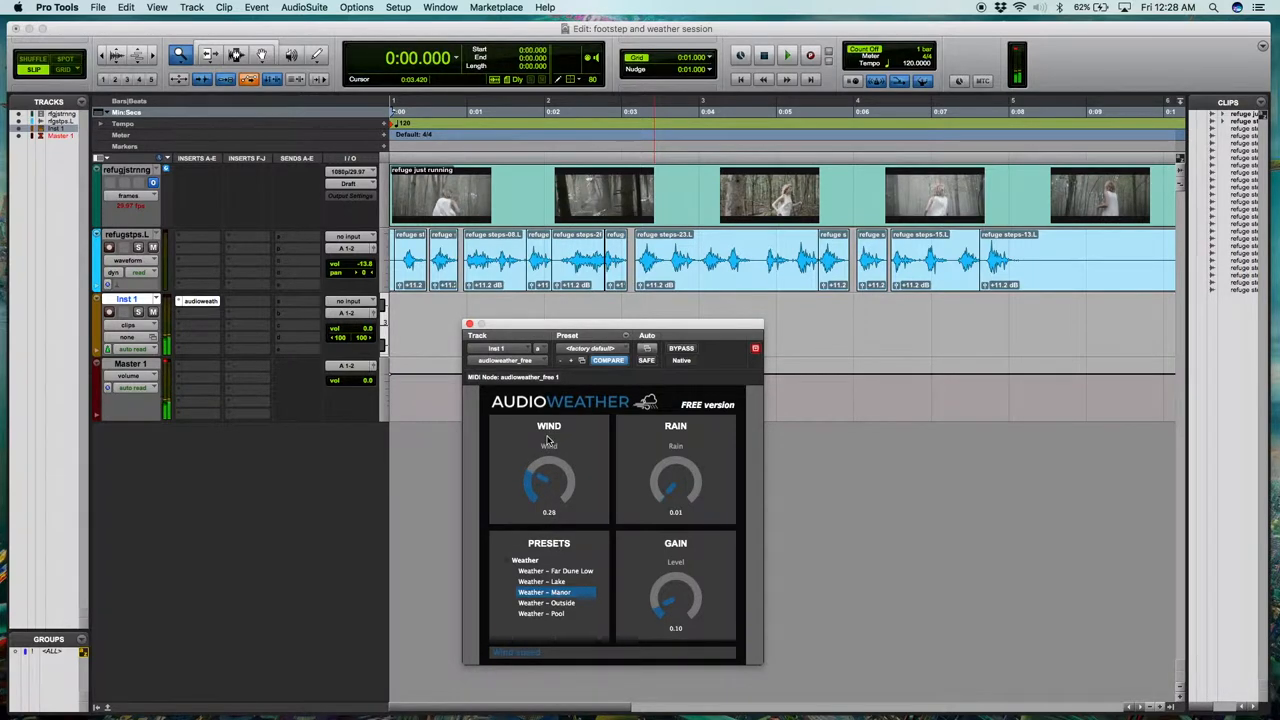
{"action": "left_click_drag", "start_coordinate": [548, 486], "coordinate": [556, 456]}
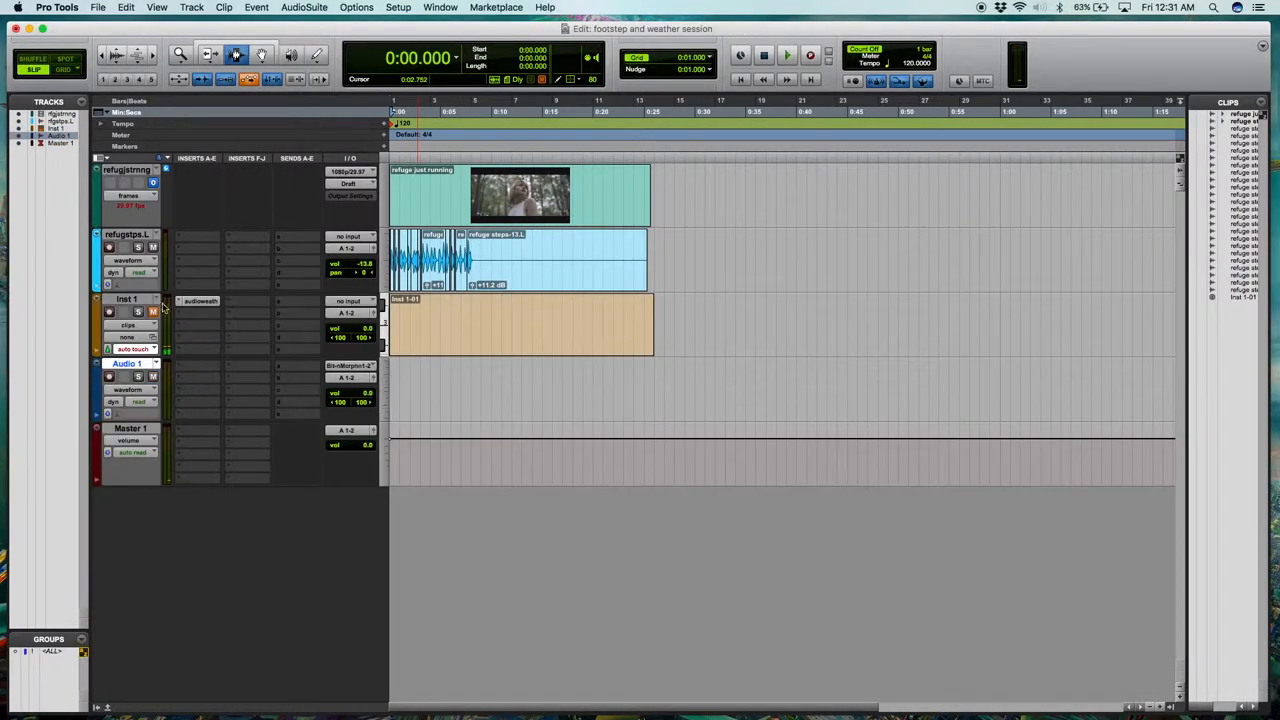
Send Inst 1 out to Bus 1-2 and set Audio 1's input to that bus.
{"action": "left_click", "coordinate": [348, 312]}
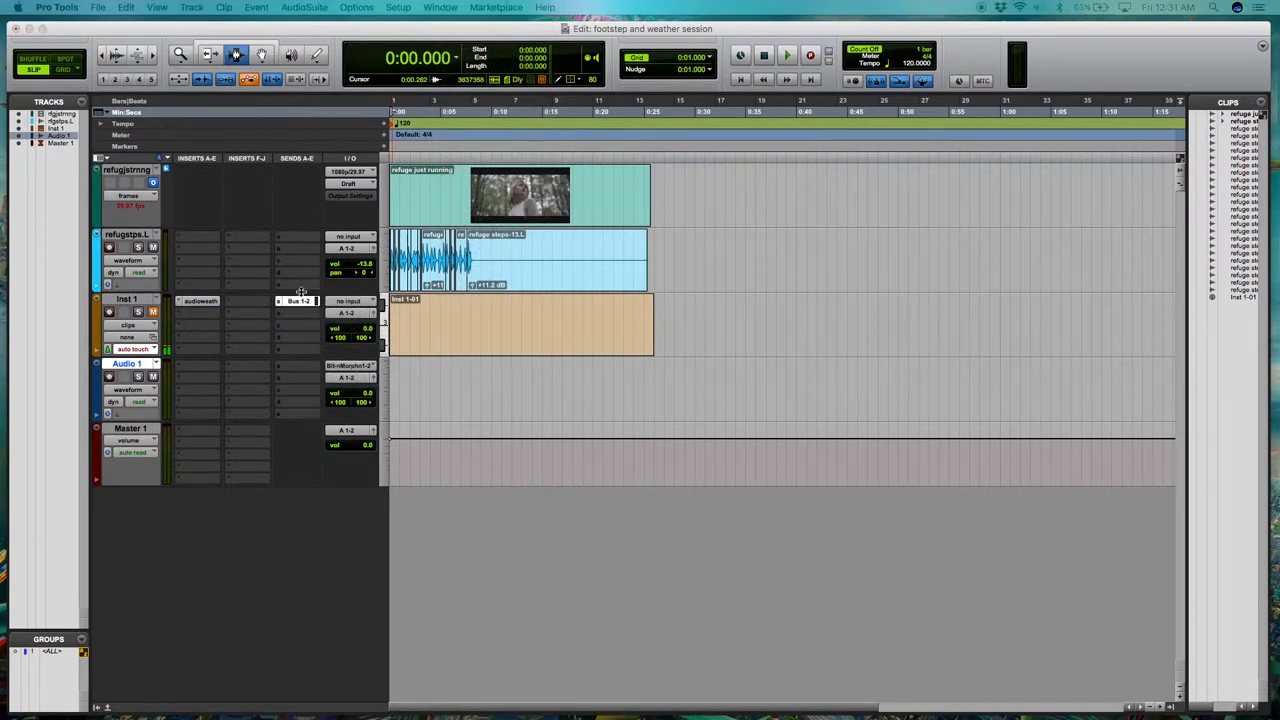
{"action": "left_click", "coordinate": [132, 348]}
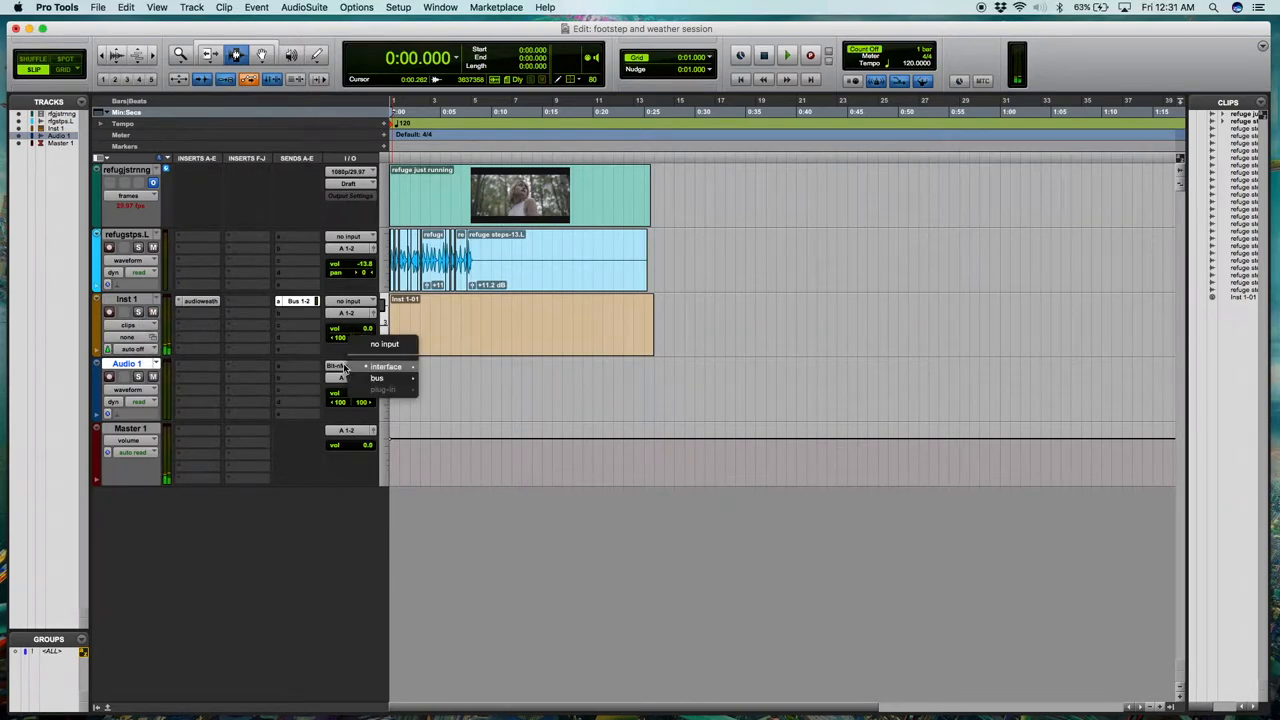
{"action": "left_click", "coordinate": [376, 378]}
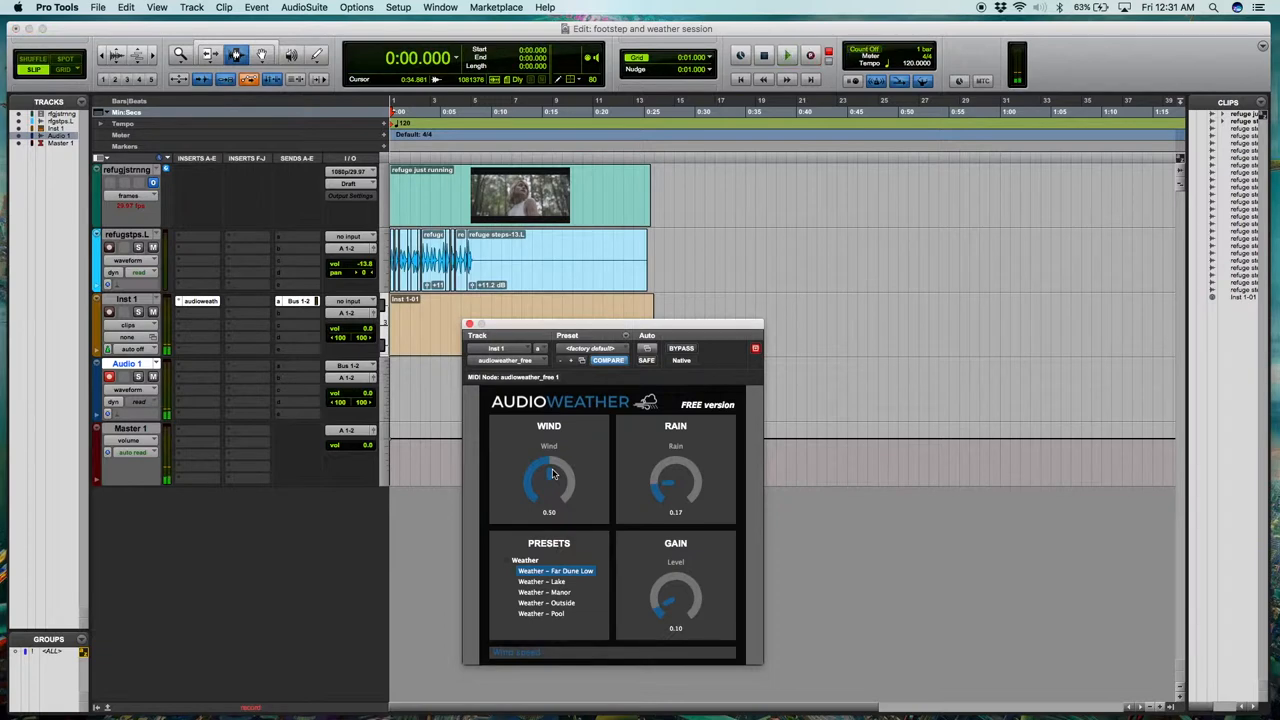
Record the wind onto Audio 1 while riding the Wind and Rain knobs up and back down.
{"action": "left_click", "coordinate": [788, 56]}
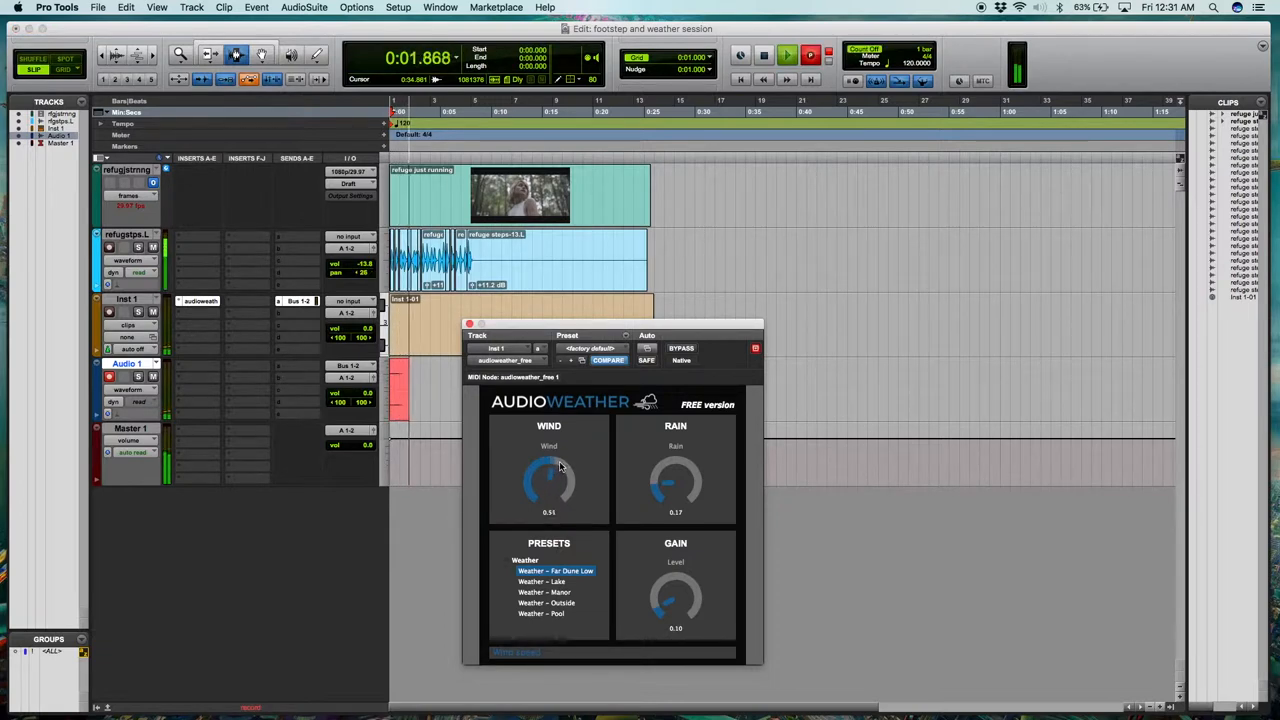
{"action": "left_click_drag", "start_coordinate": [548, 490], "coordinate": [556, 460]}
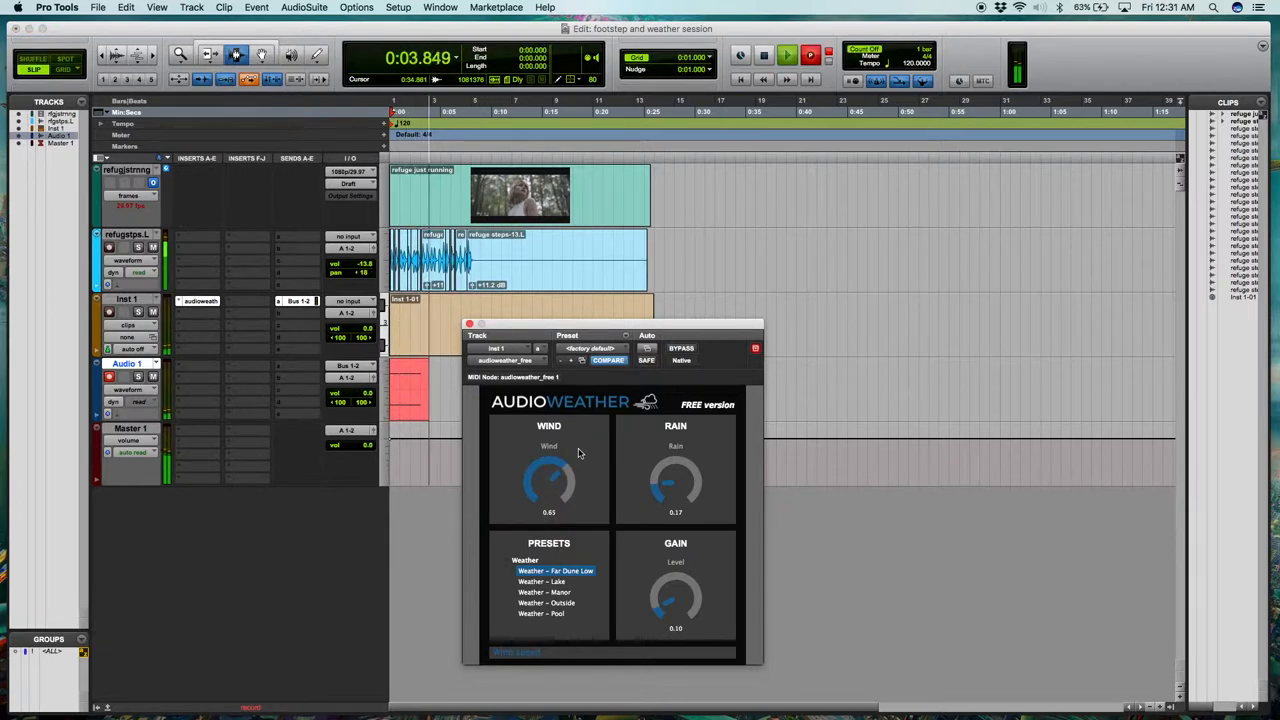
{"action": "left_click_drag", "start_coordinate": [548, 486], "coordinate": [560, 464]}
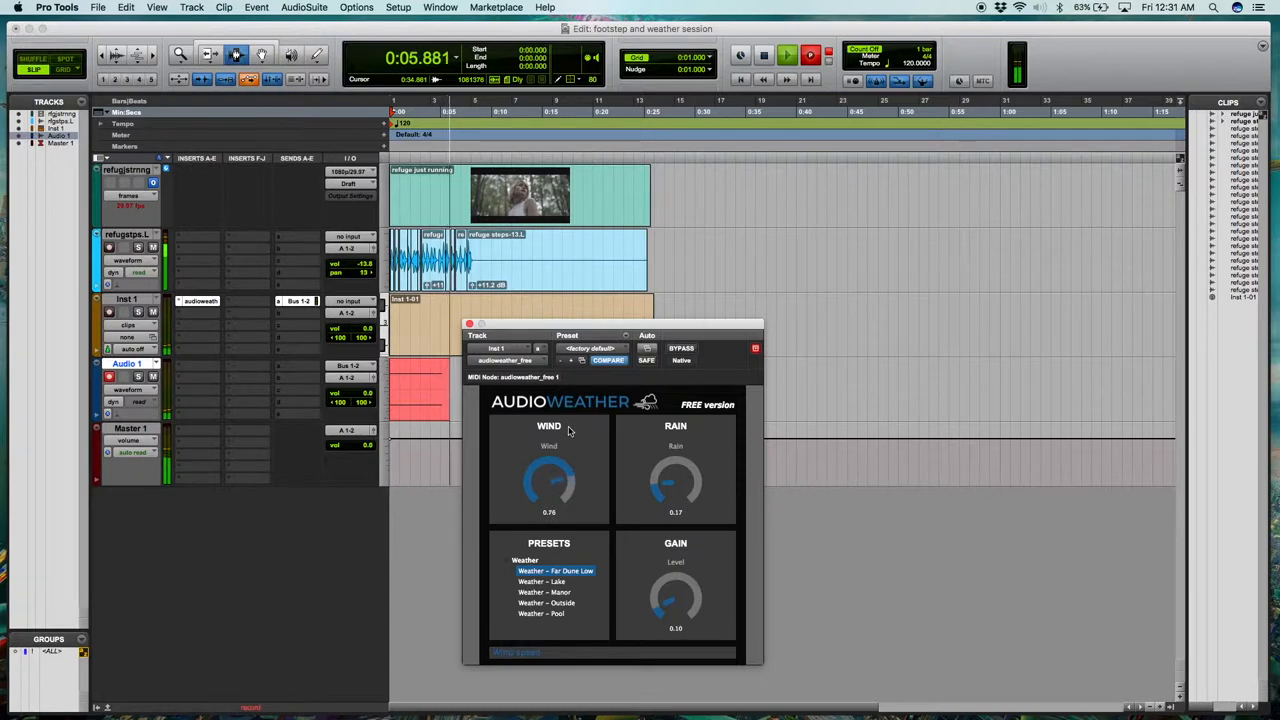
{"action": "left_click_drag", "start_coordinate": [548, 480], "coordinate": [566, 476]}
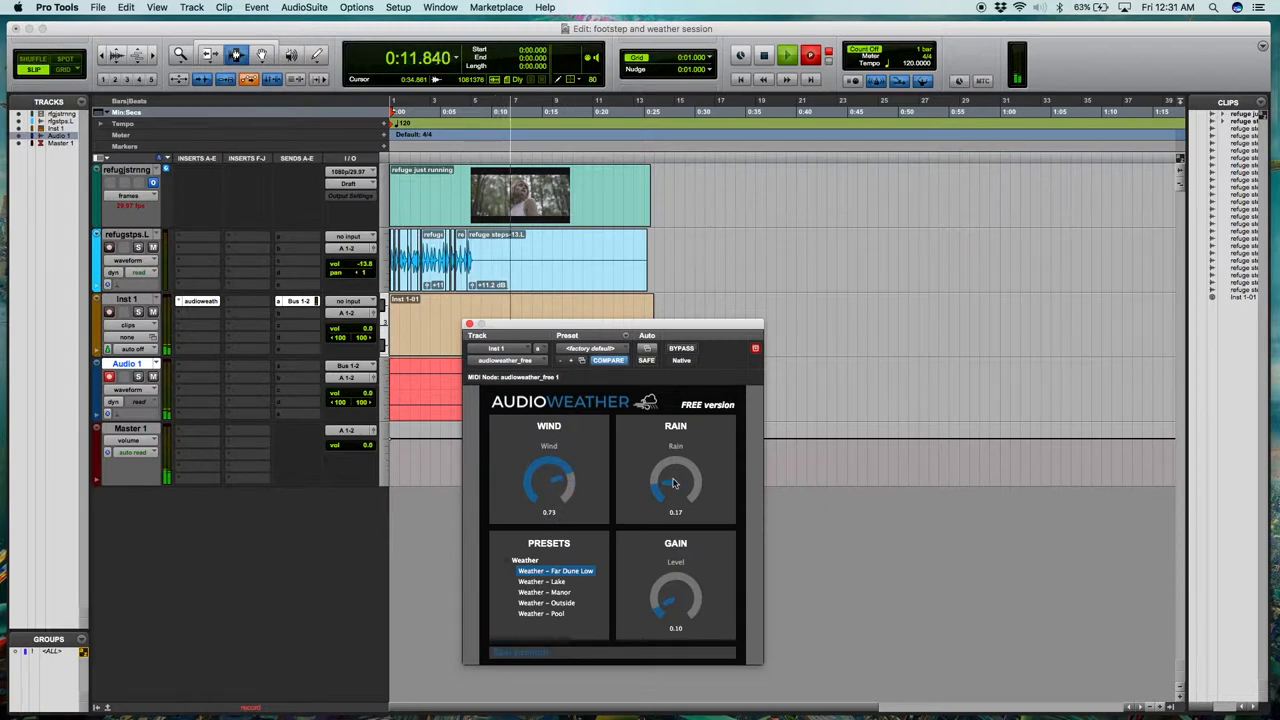
{"action": "left_click_drag", "start_coordinate": [678, 486], "coordinate": [668, 496]}
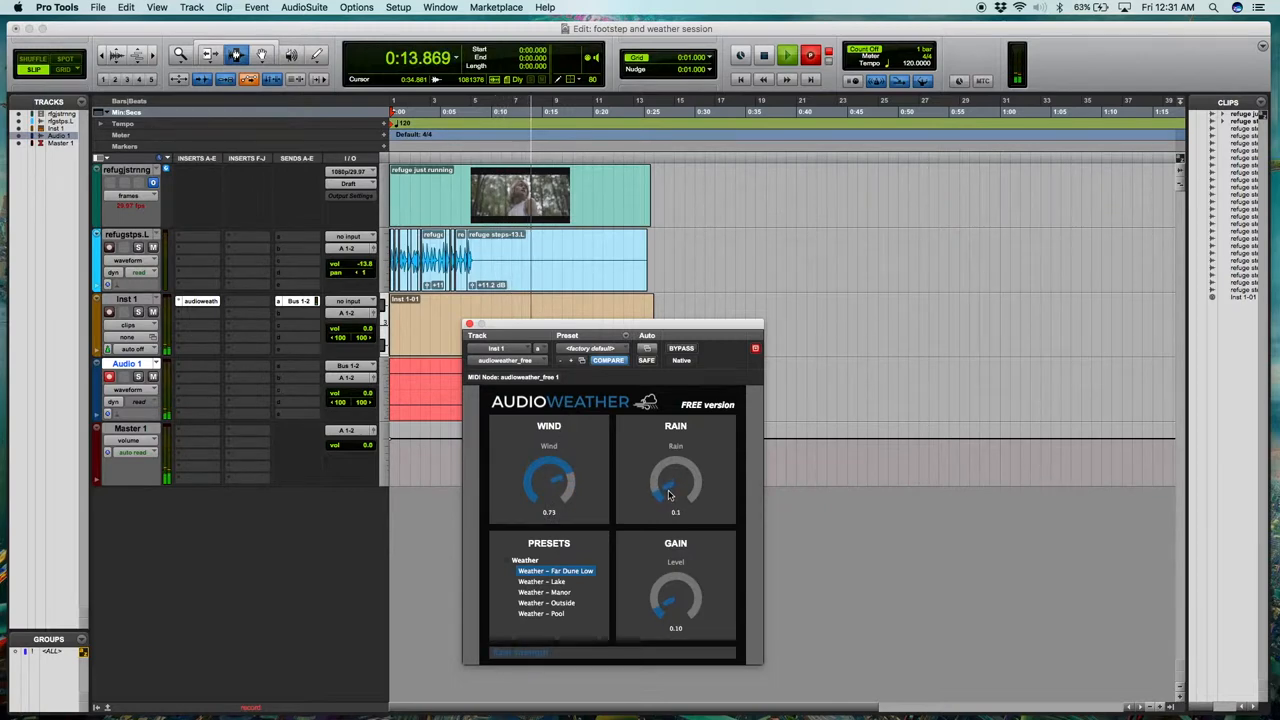
{"action": "left_click_drag", "start_coordinate": [548, 486], "coordinate": [556, 504]}
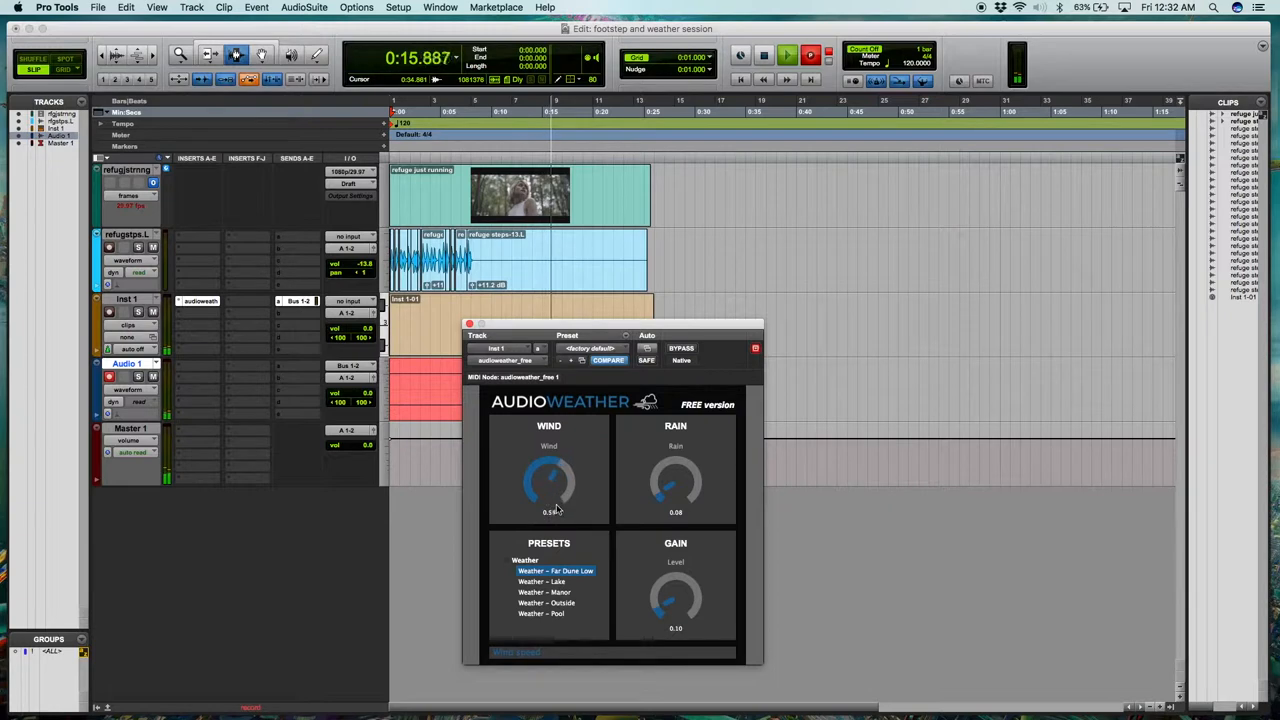
{"action": "left_click_drag", "start_coordinate": [548, 490], "coordinate": [560, 476]}
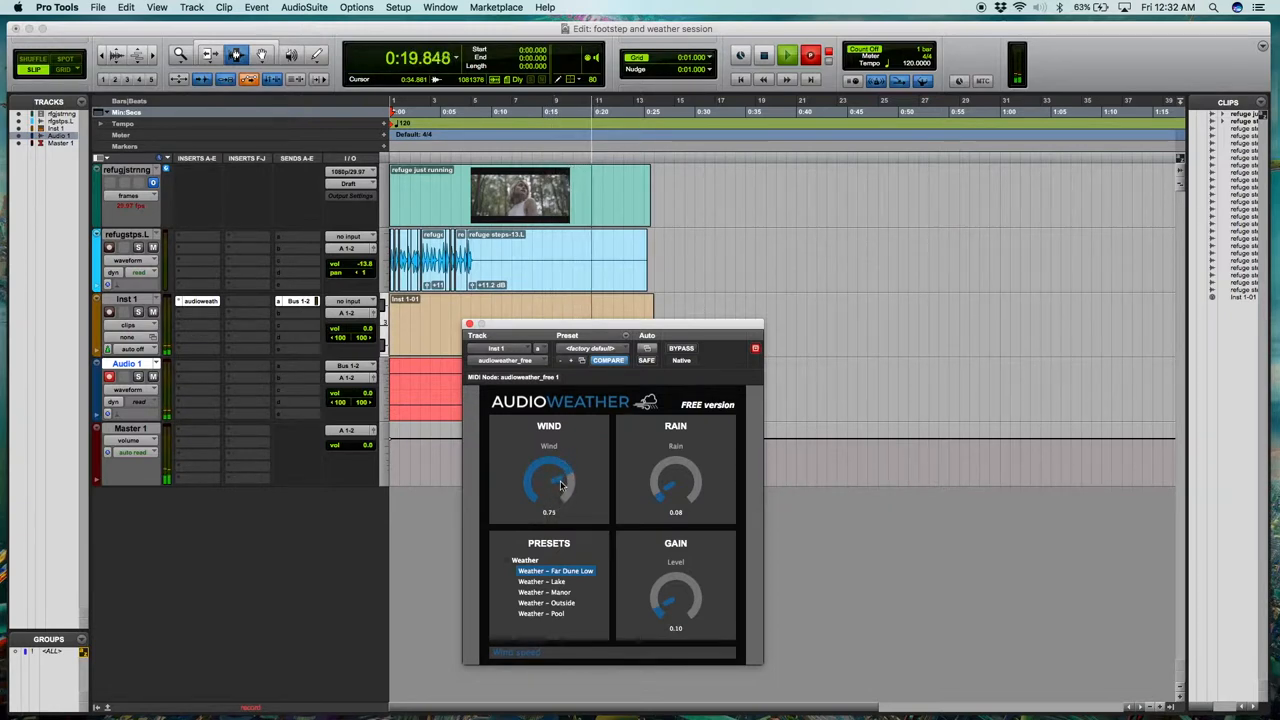
{"action": "left_click_drag", "start_coordinate": [548, 490], "coordinate": [562, 464]}
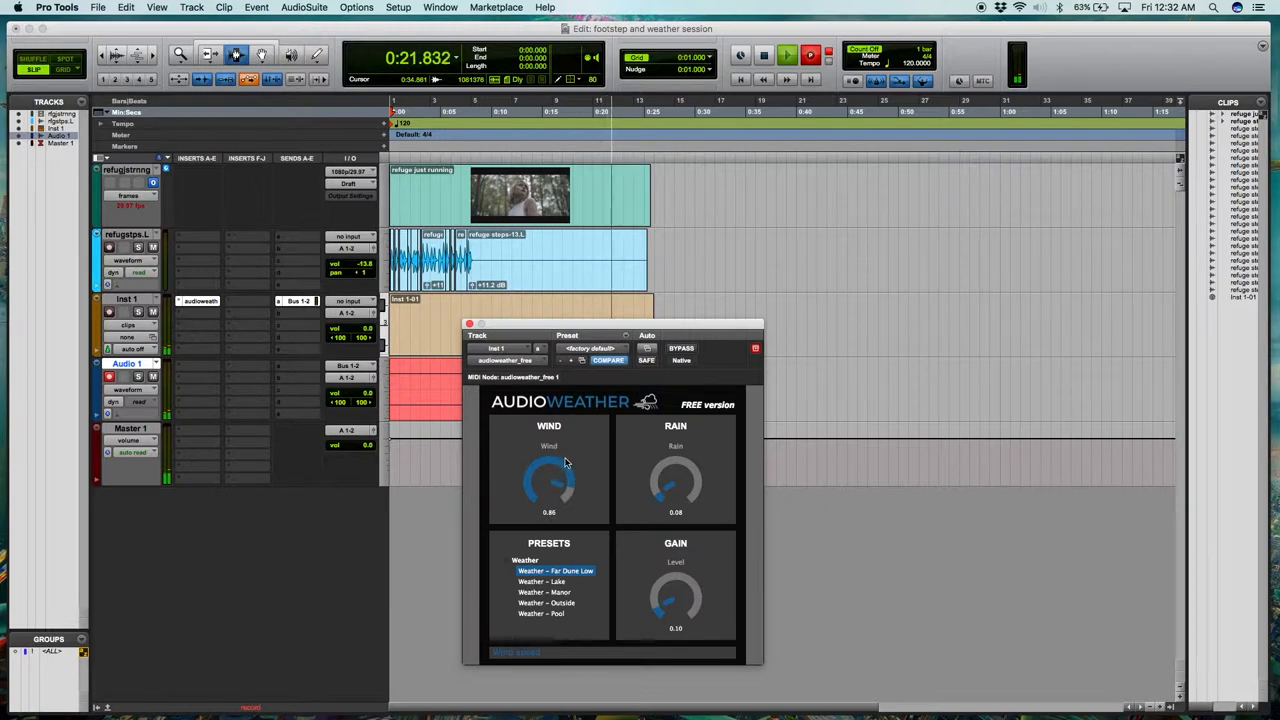
{"action": "left_click_drag", "start_coordinate": [548, 486], "coordinate": [548, 500]}
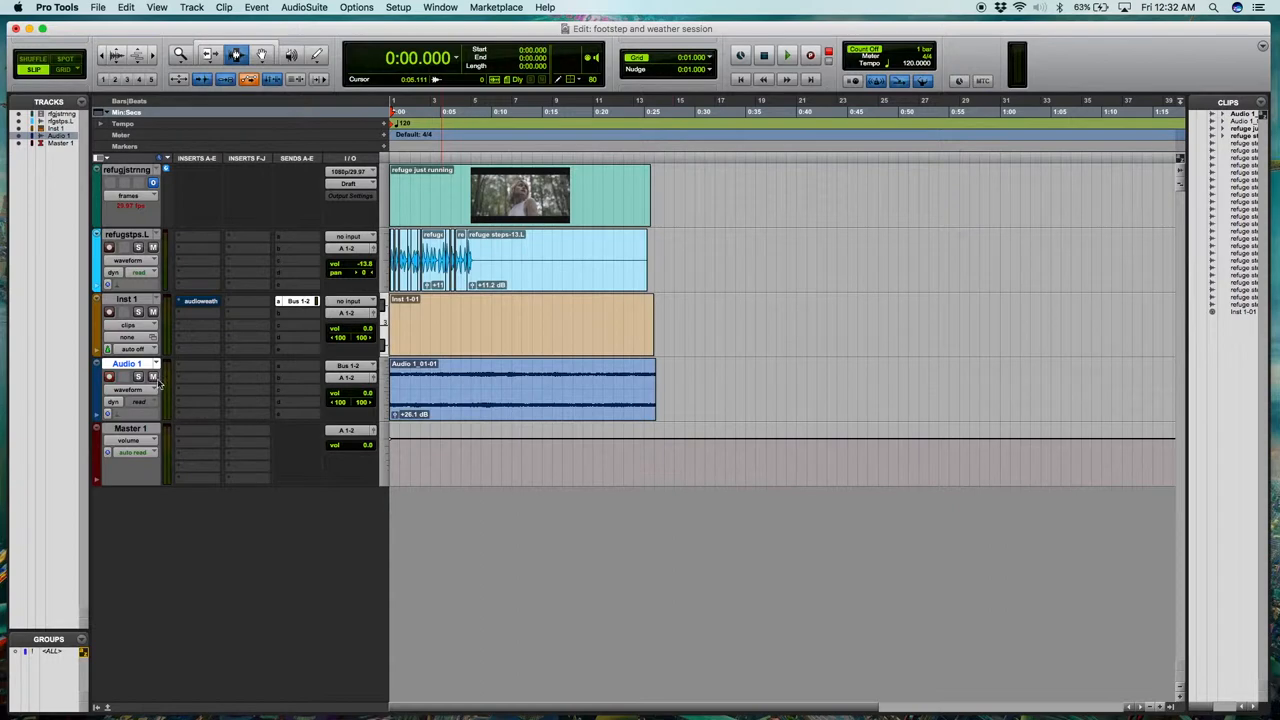
Stop the transport, leaving the recorded wind clip on Audio 1.
{"action": "left_click", "coordinate": [786, 56]}
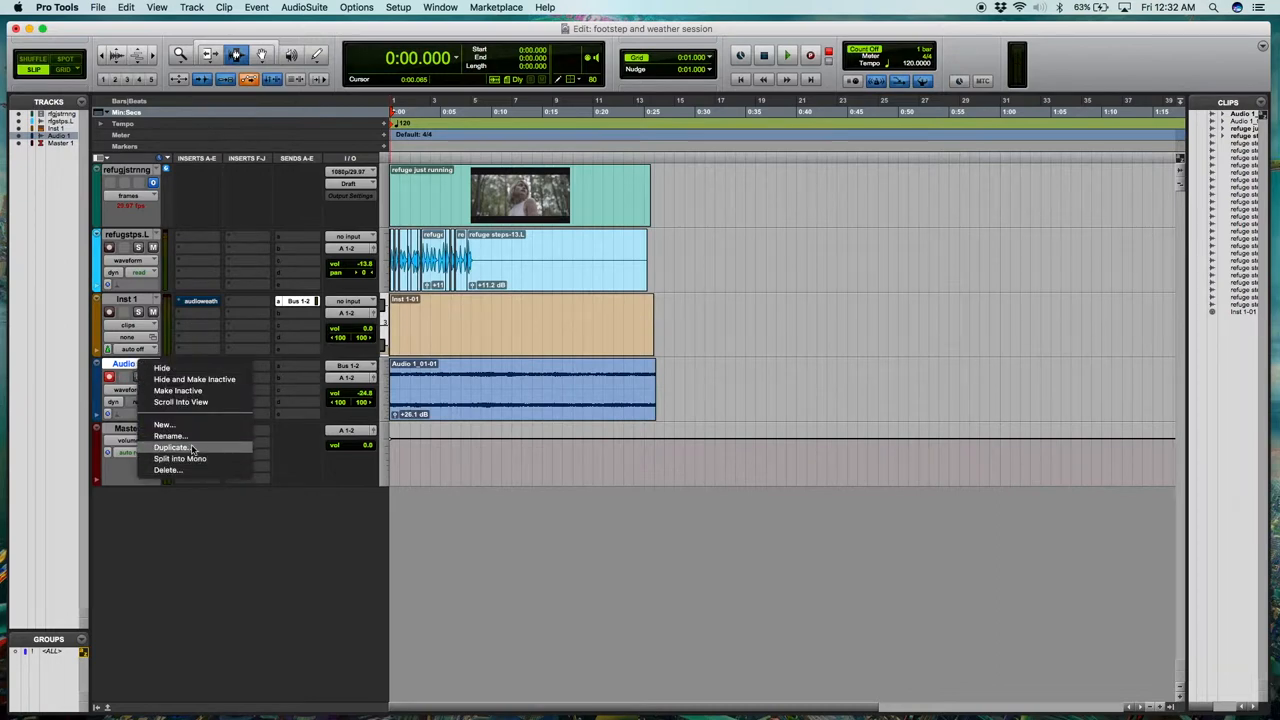
Duplicate the recorded wind track and reopen AudioWeather on the inst 1 track.
{"action": "left_click", "coordinate": [172, 448]}
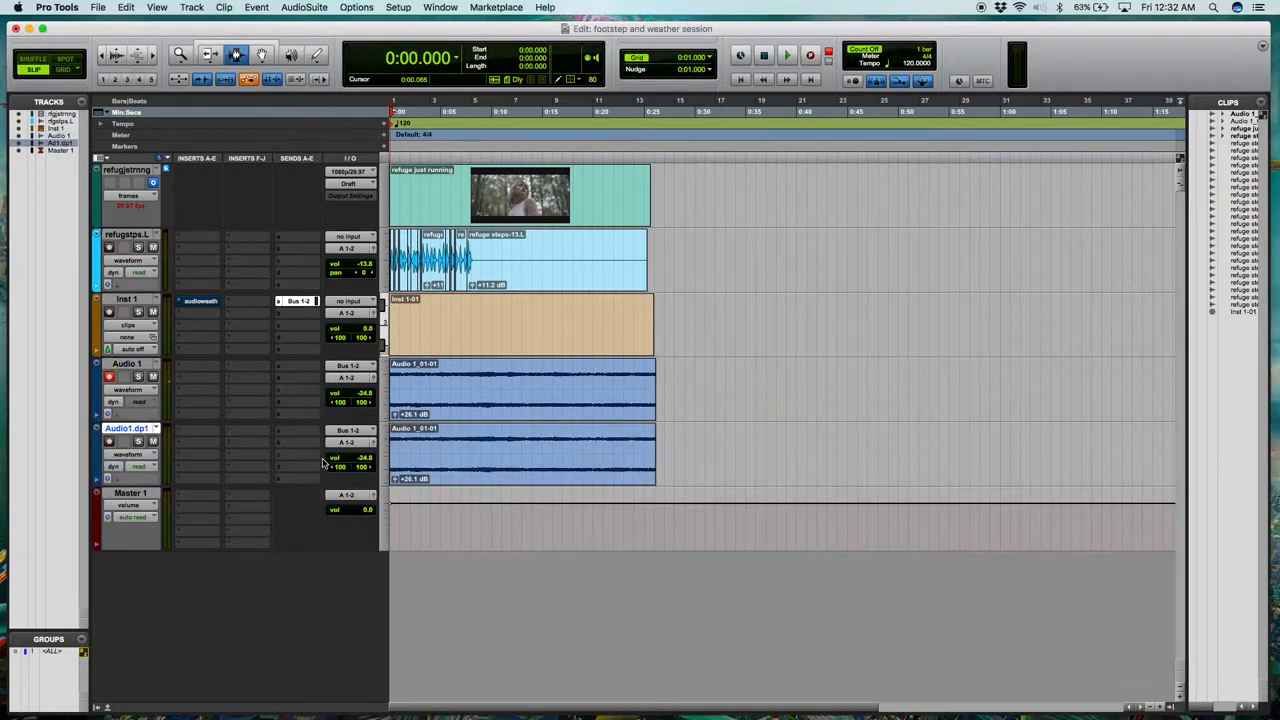
{"action": "left_click", "coordinate": [108, 376]}
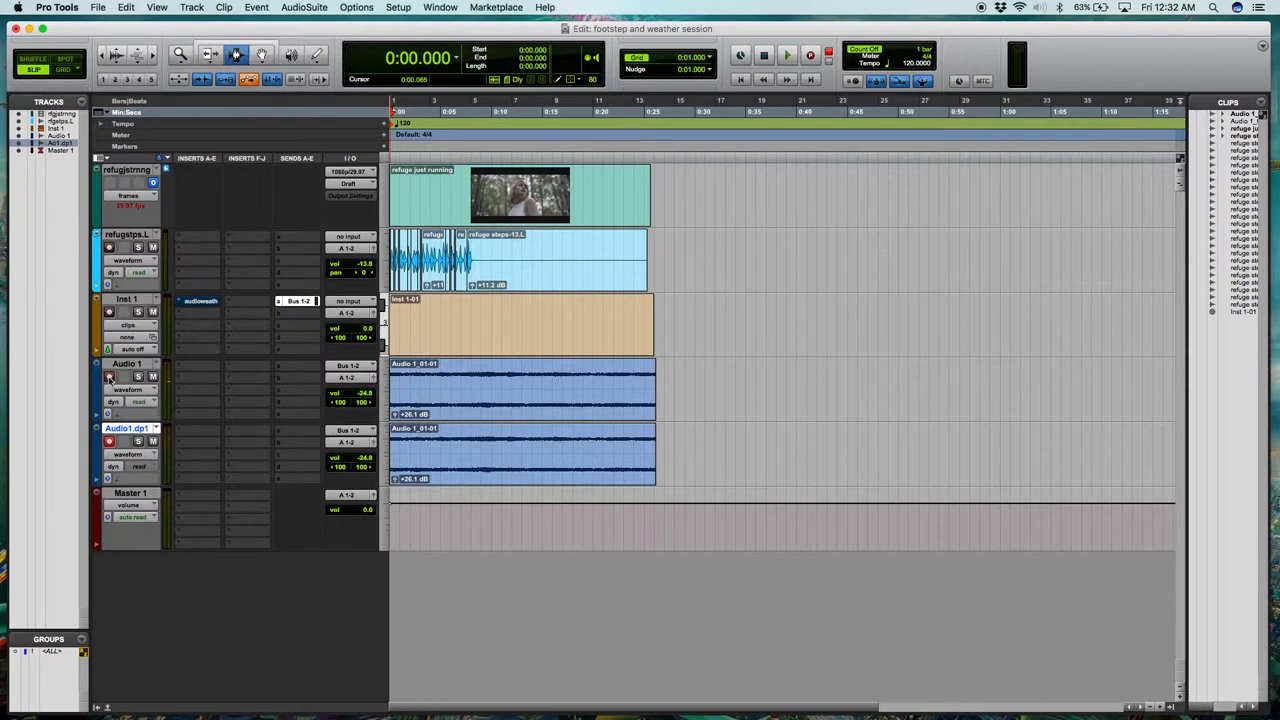
{"action": "left_click", "coordinate": [200, 300]}
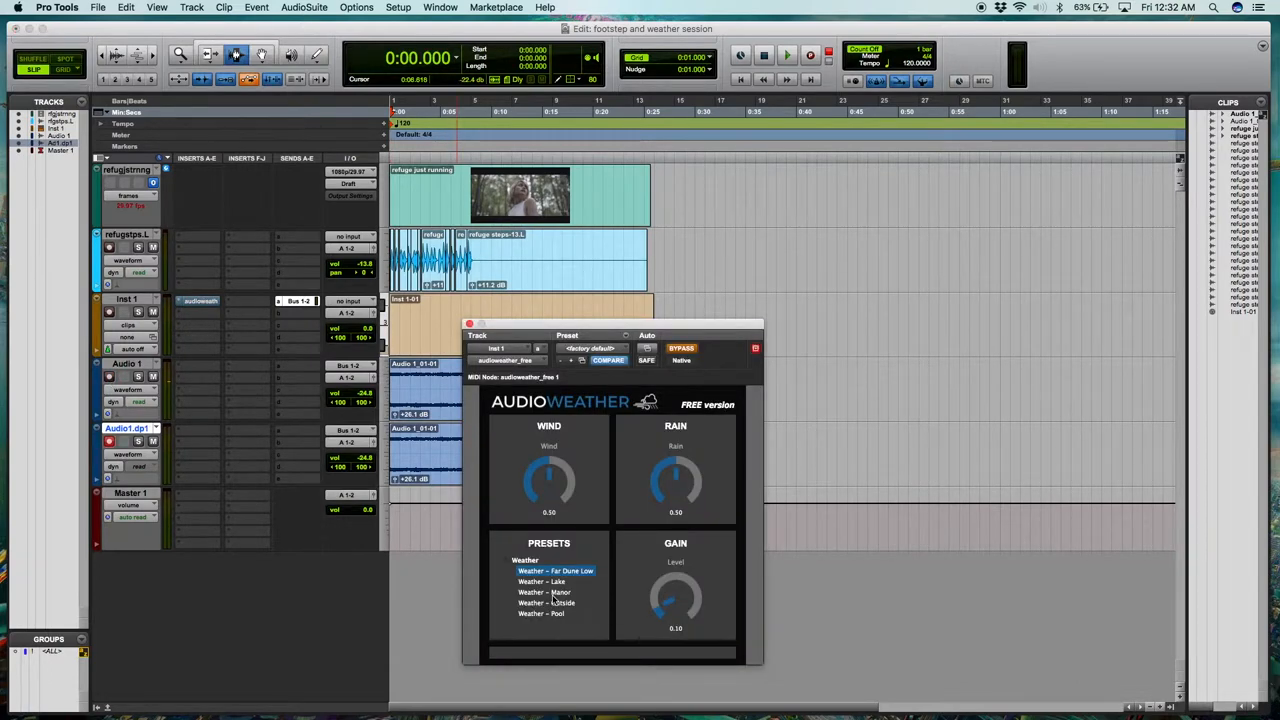
Choose the Manor preset with rain turned almost fully off and the wind lowered.
{"action": "left_click", "coordinate": [544, 592]}
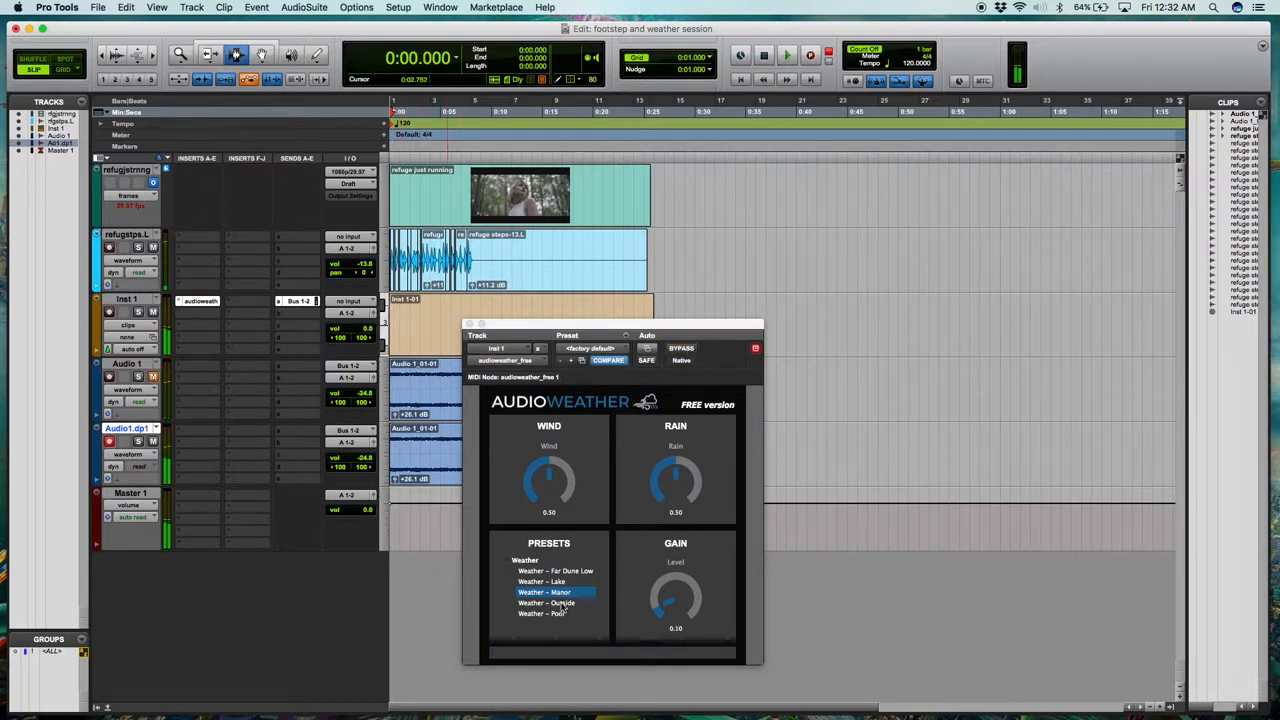
{"action": "left_click", "coordinate": [548, 604]}
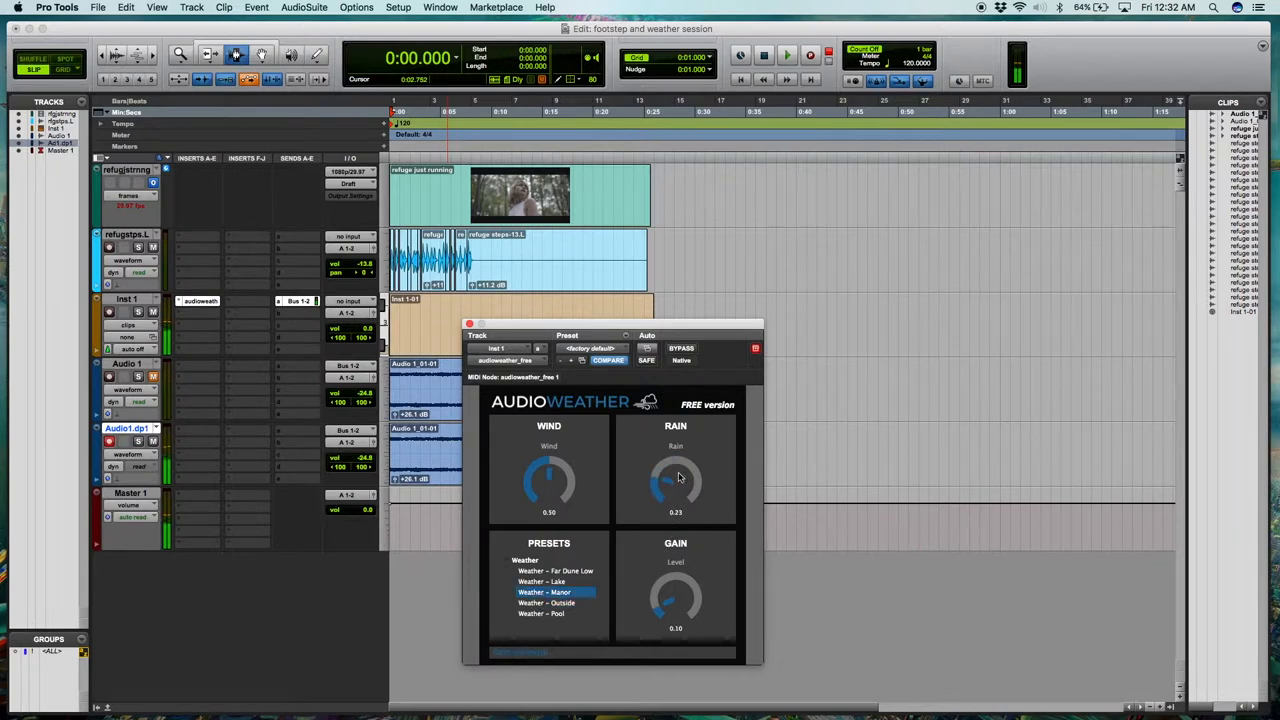
{"action": "left_click_drag", "start_coordinate": [676, 478], "coordinate": [672, 504]}
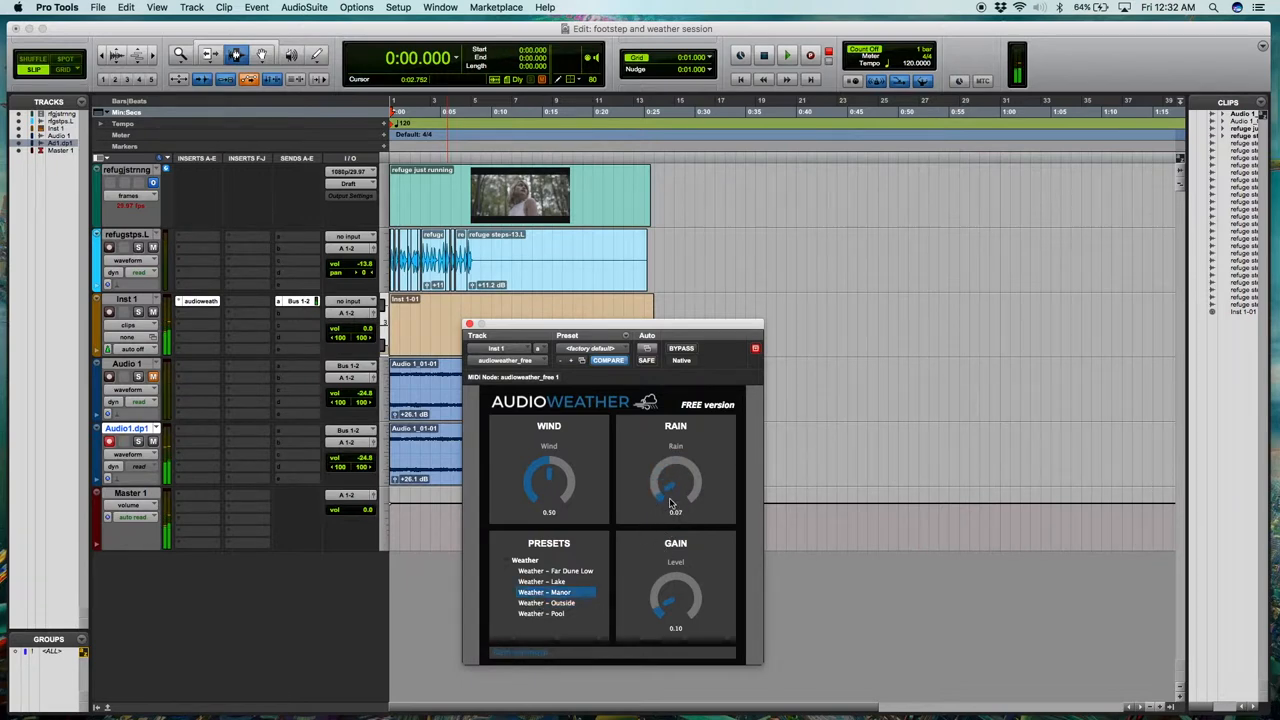
{"action": "left_click_drag", "start_coordinate": [676, 486], "coordinate": [676, 510]}
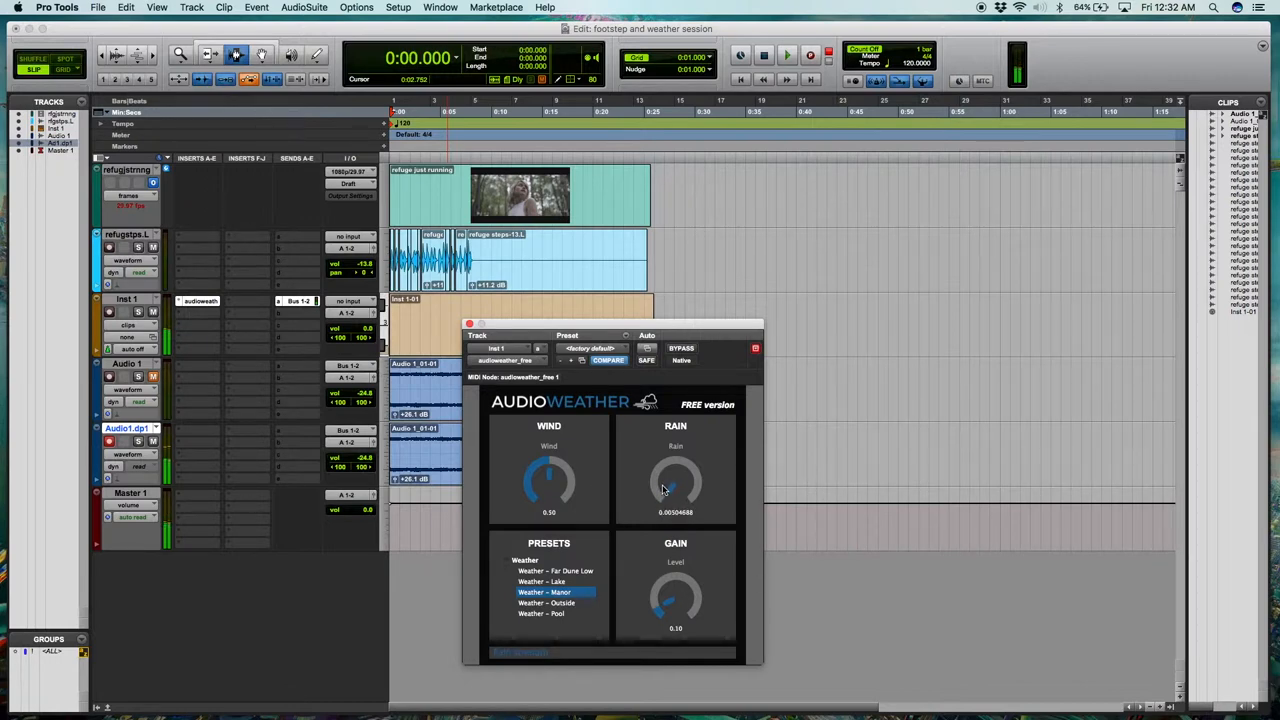
{"action": "left_click_drag", "start_coordinate": [548, 486], "coordinate": [548, 510]}
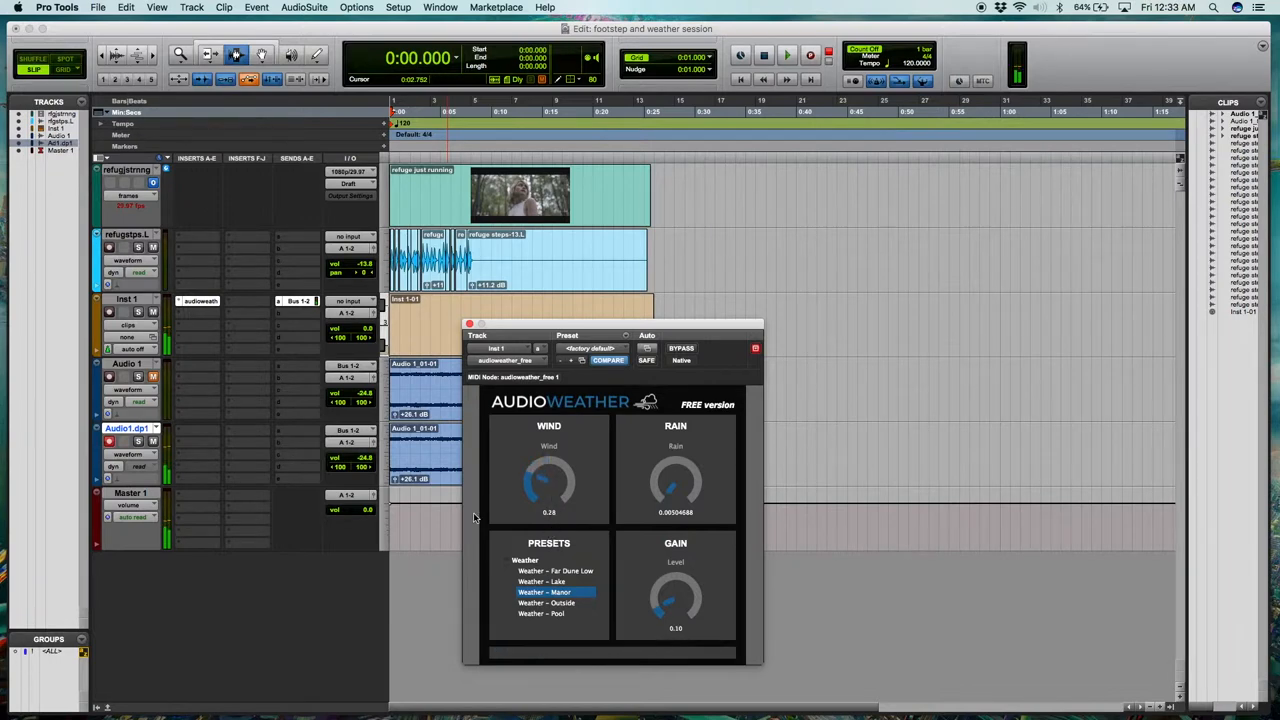
{"action": "left_click", "coordinate": [786, 56]}
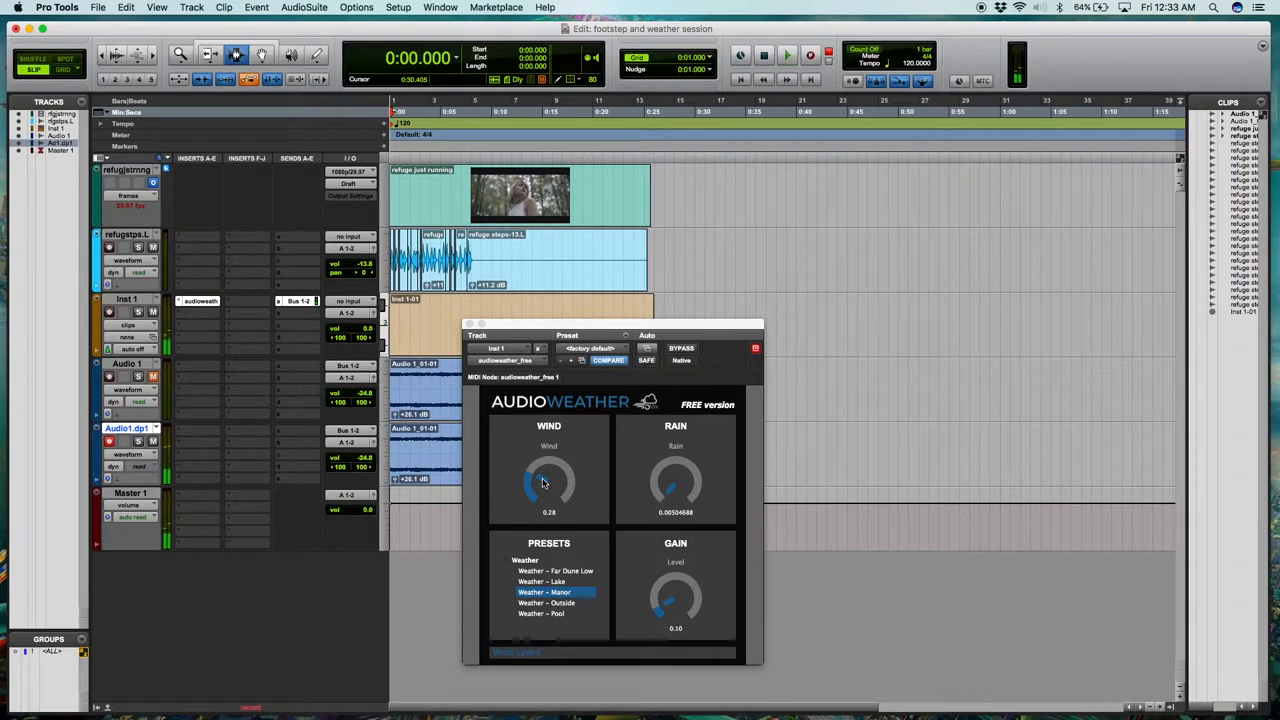
Record a second wind take onto the duplicated track, riding the wind up and fading it almost out.
{"action": "left_click", "coordinate": [786, 56]}
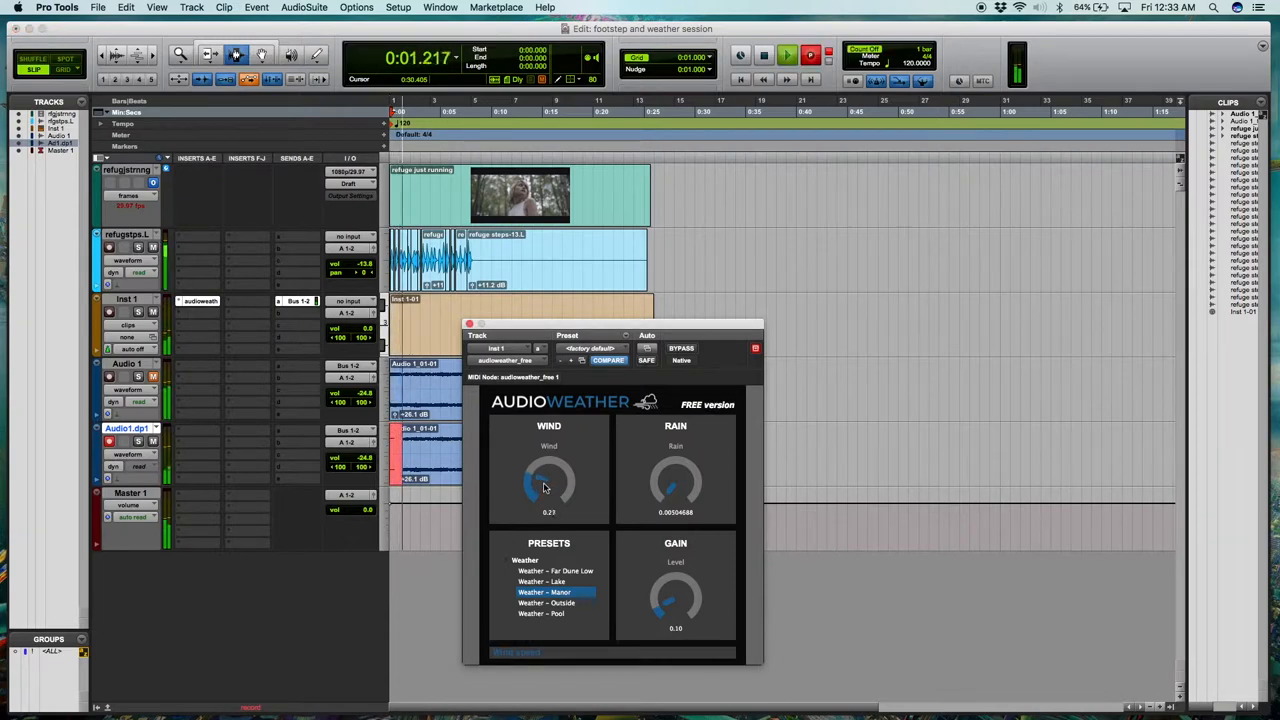
{"action": "left_click_drag", "start_coordinate": [548, 496], "coordinate": [556, 476]}
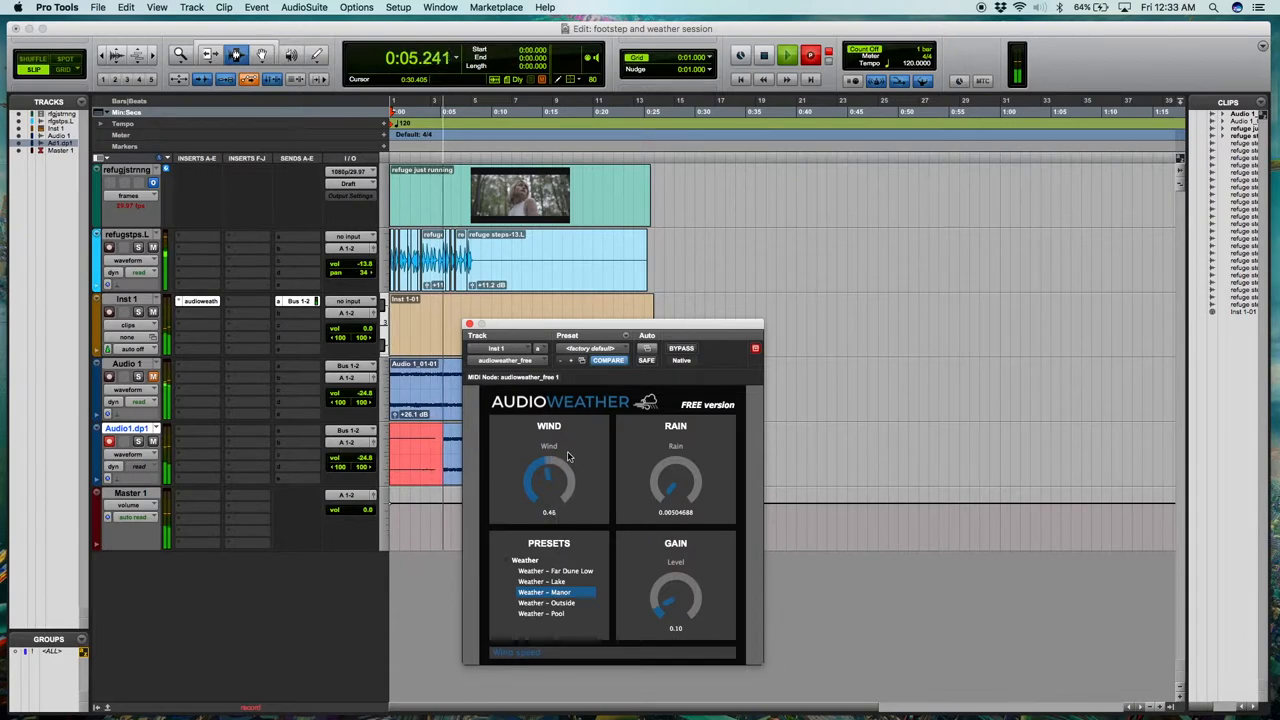
{"action": "left_click_drag", "start_coordinate": [548, 480], "coordinate": [548, 496]}
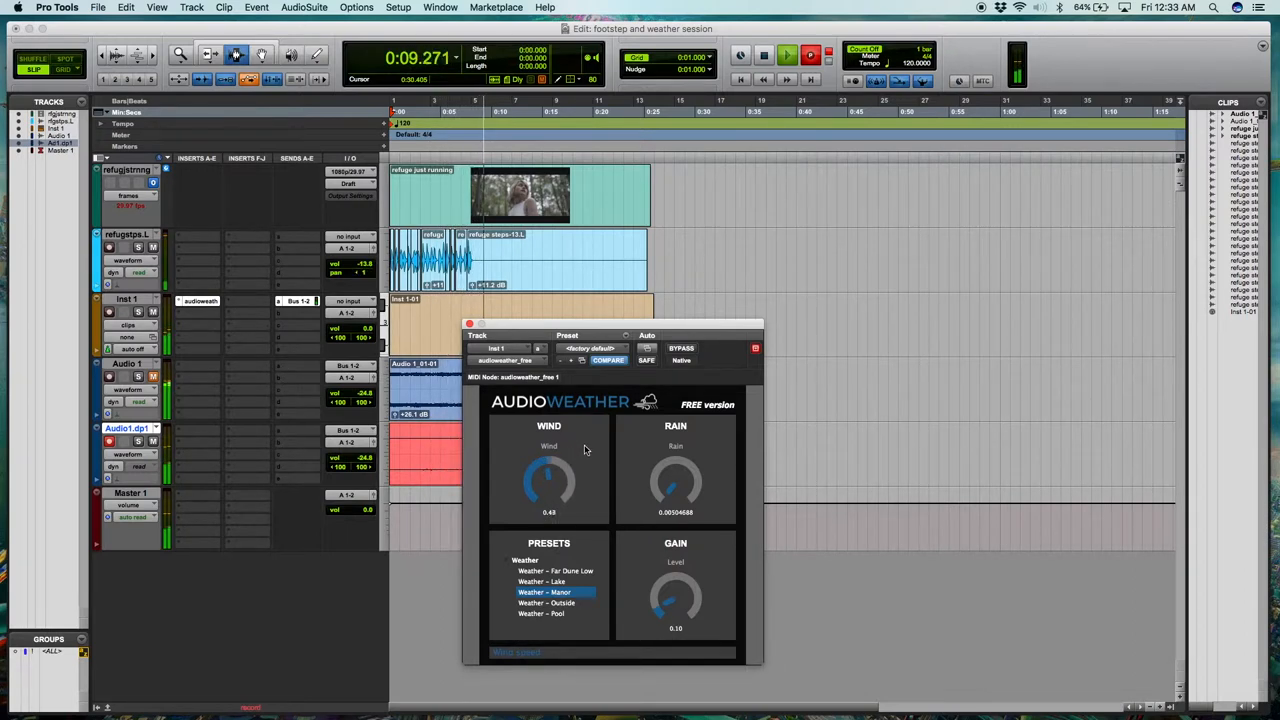
{"action": "left_click_drag", "start_coordinate": [548, 490], "coordinate": [548, 476]}
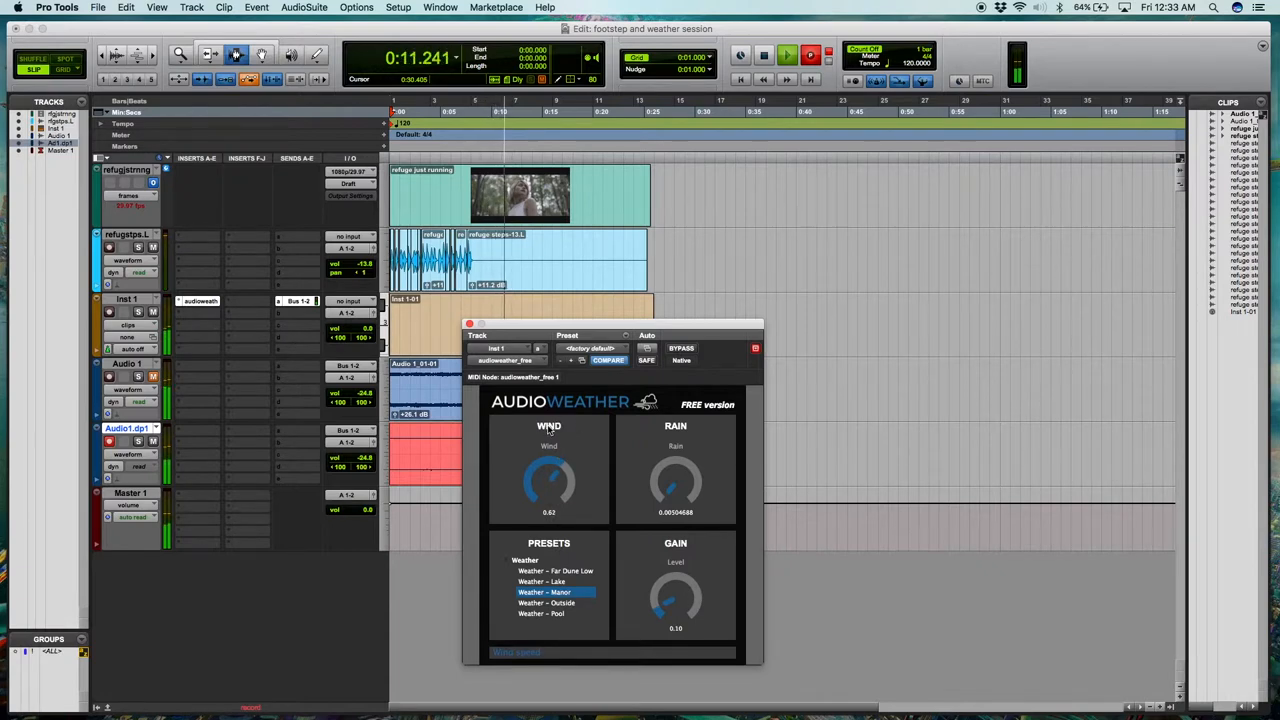
{"action": "left_click_drag", "start_coordinate": [548, 478], "coordinate": [536, 490]}
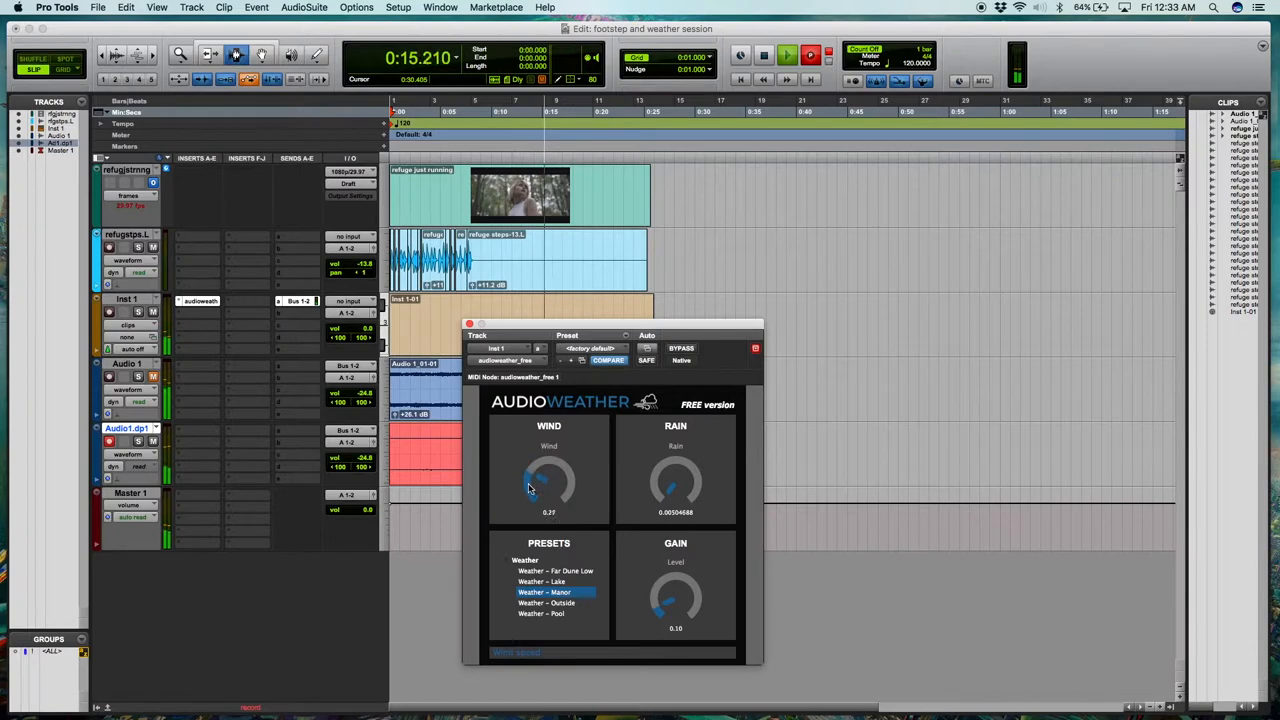
{"action": "left_click_drag", "start_coordinate": [548, 486], "coordinate": [540, 490]}
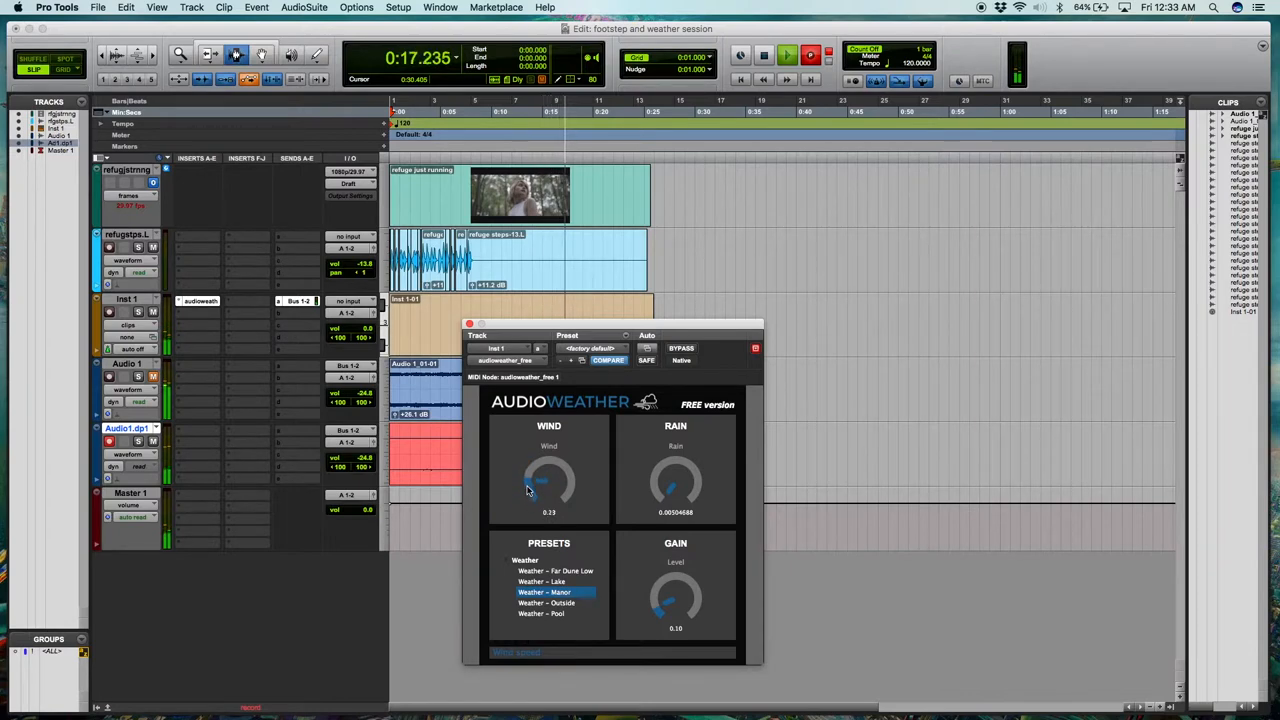
{"action": "left_click_drag", "start_coordinate": [548, 490], "coordinate": [548, 460]}
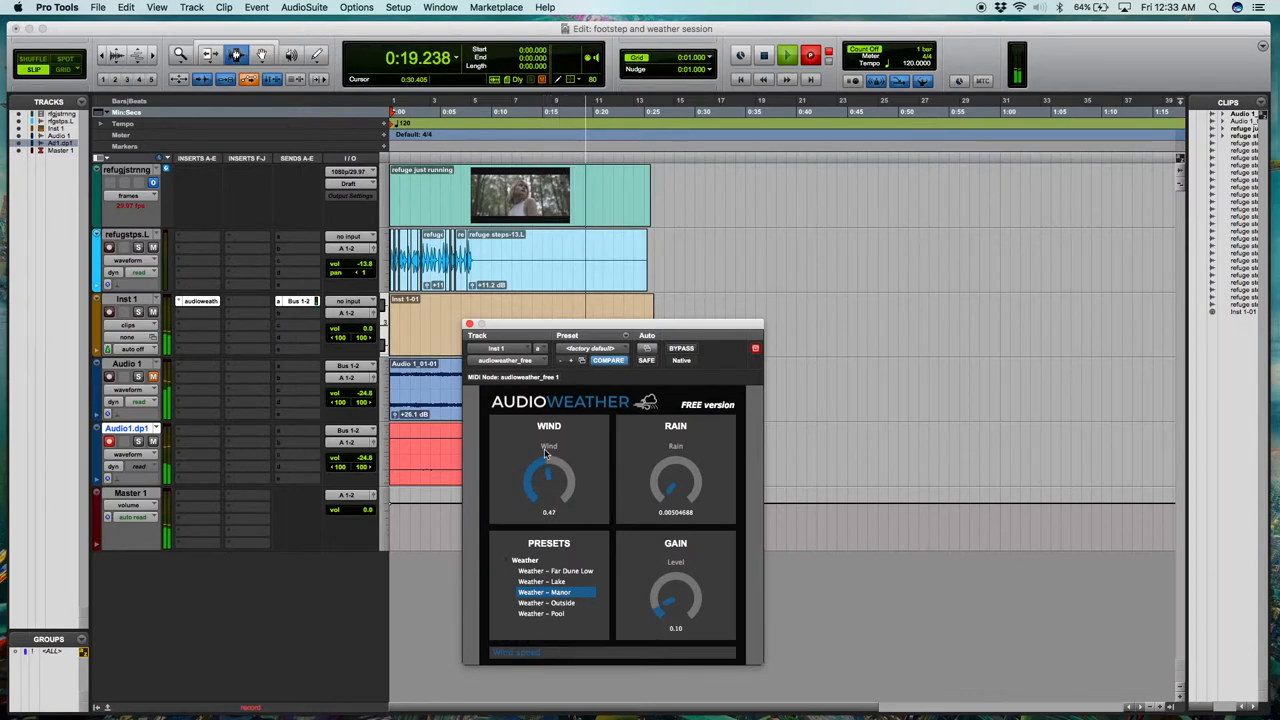
{"action": "left_click_drag", "start_coordinate": [548, 486], "coordinate": [536, 490]}
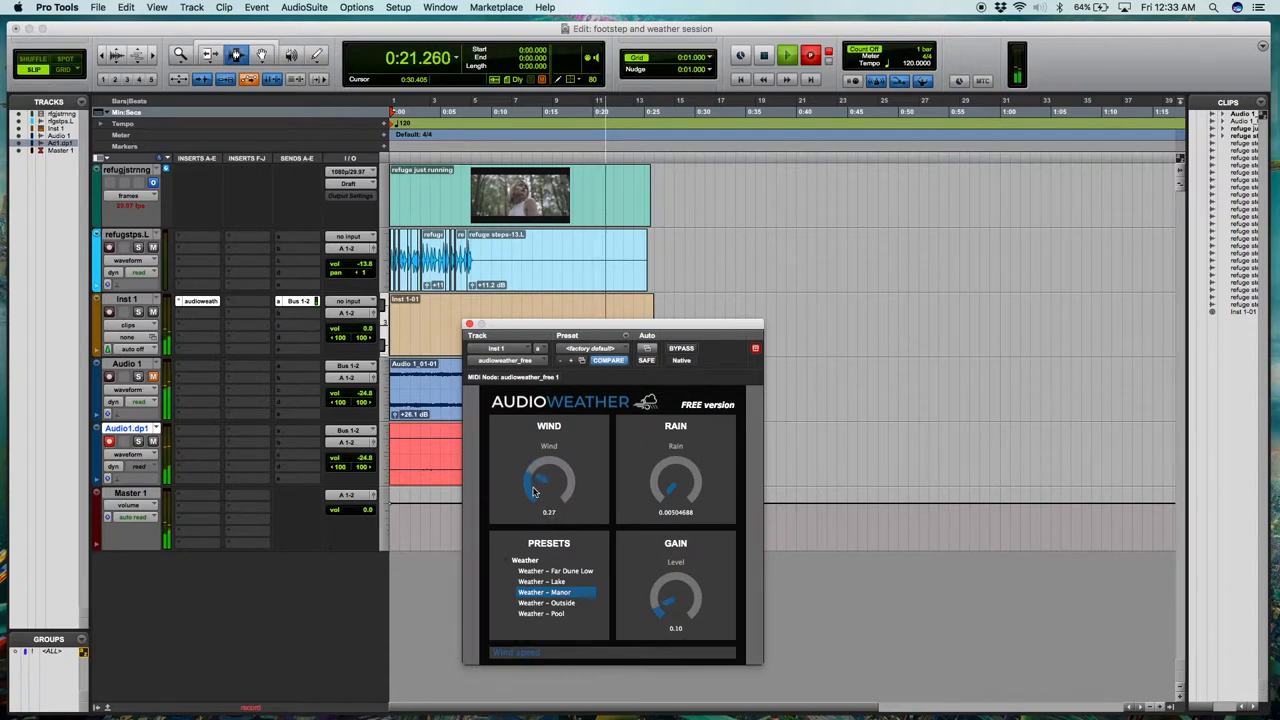
{"action": "left_click_drag", "start_coordinate": [548, 486], "coordinate": [532, 490]}
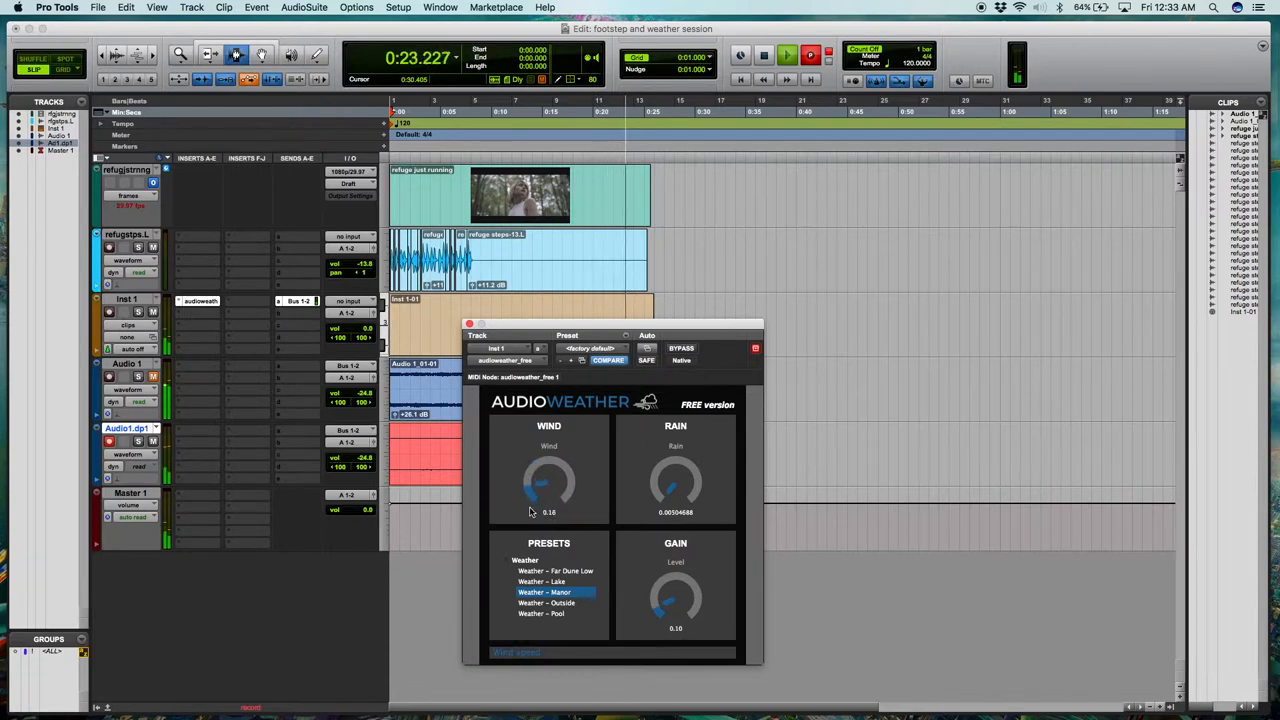
{"action": "left_click_drag", "start_coordinate": [548, 490], "coordinate": [548, 510]}
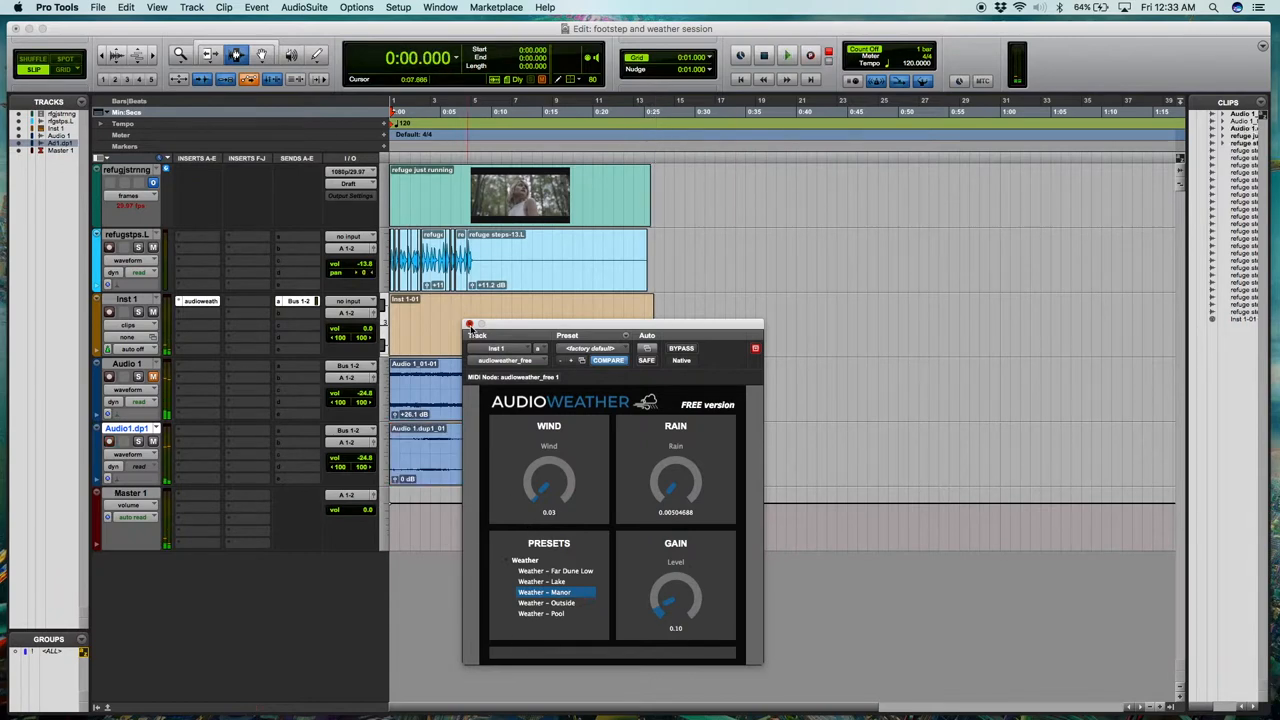
{"action": "left_click", "coordinate": [470, 324]}
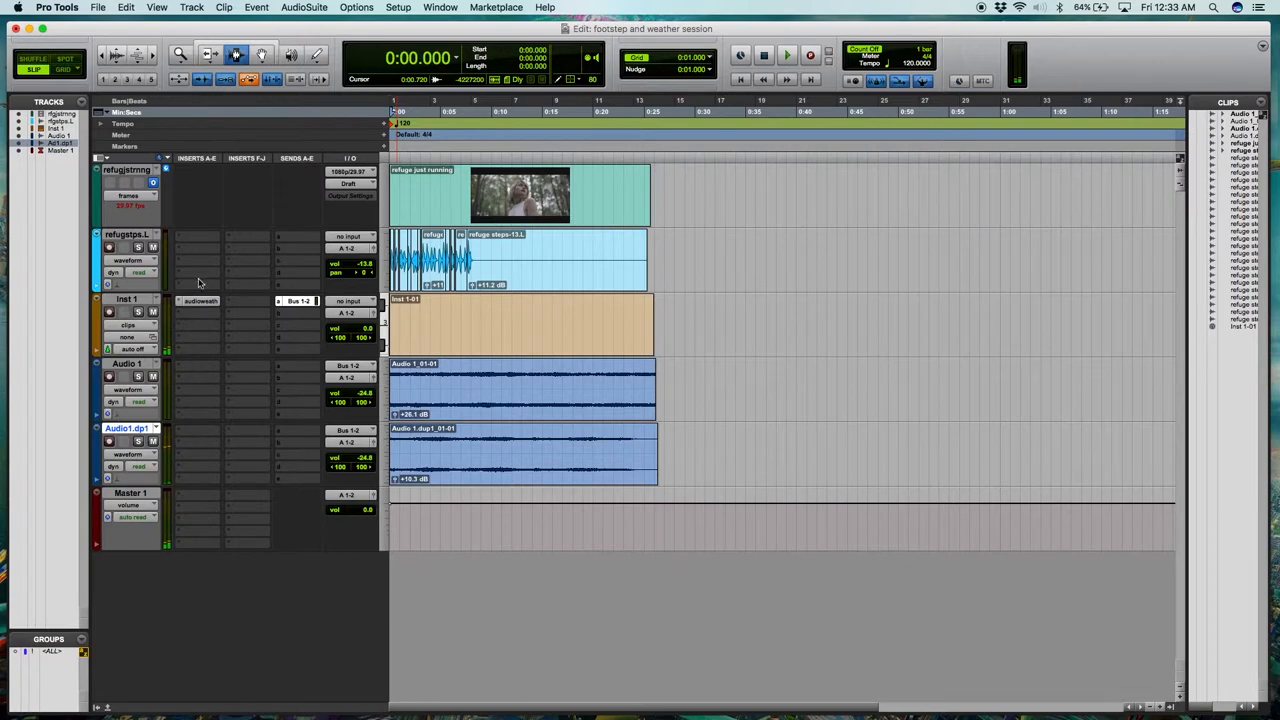
Bypass the AudioWeather generator and play the session from the start to hear both wind takes.
{"action": "left_click", "coordinate": [200, 300]}
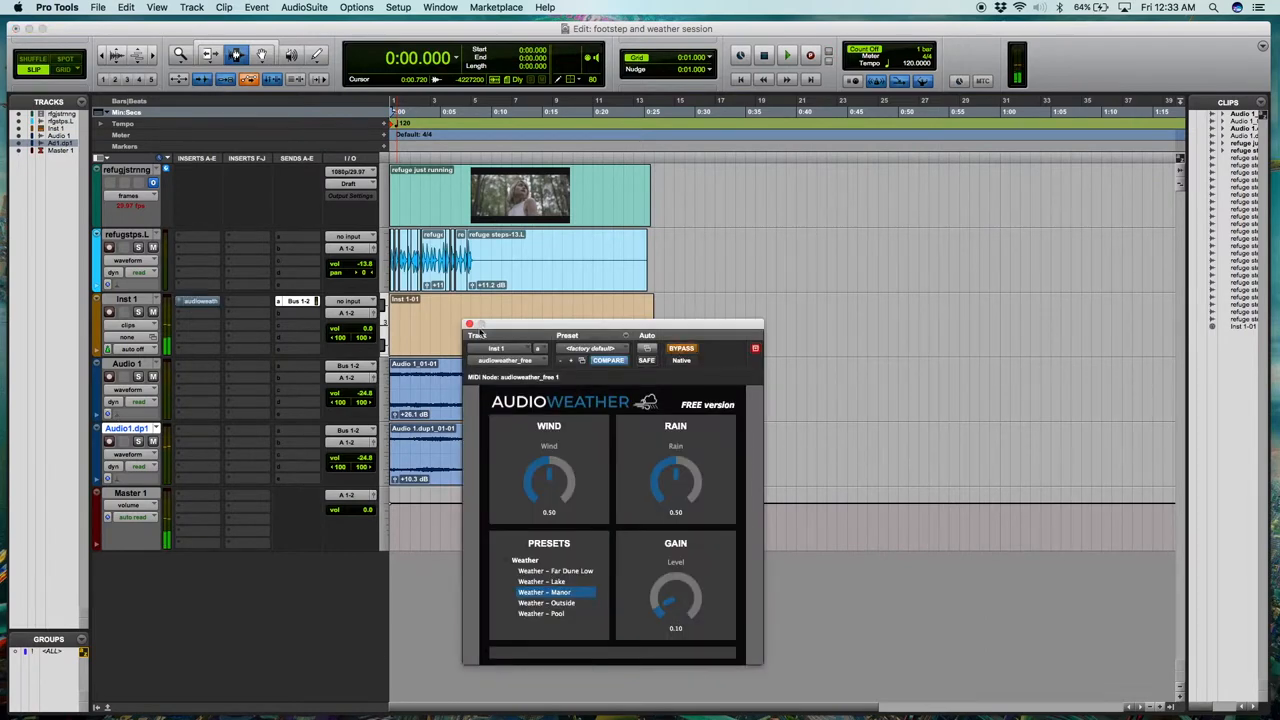
{"action": "left_click", "coordinate": [468, 324]}
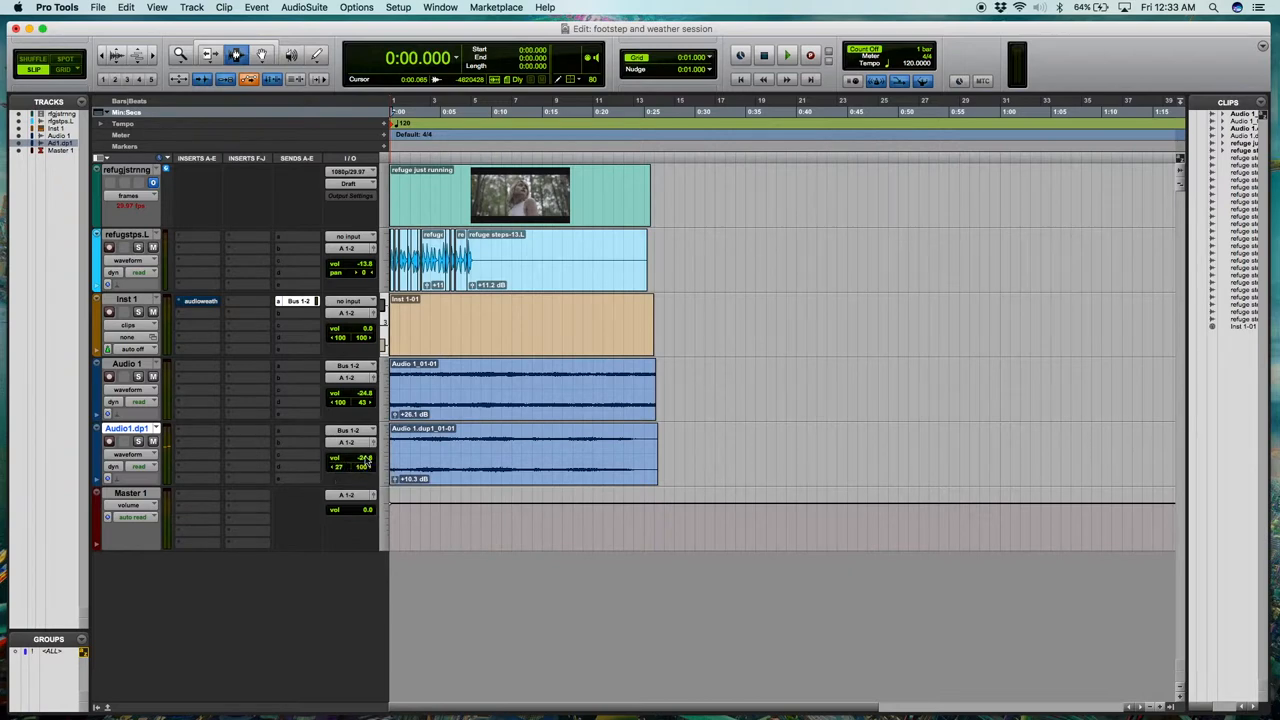
{"action": "left_click", "coordinate": [786, 54]}
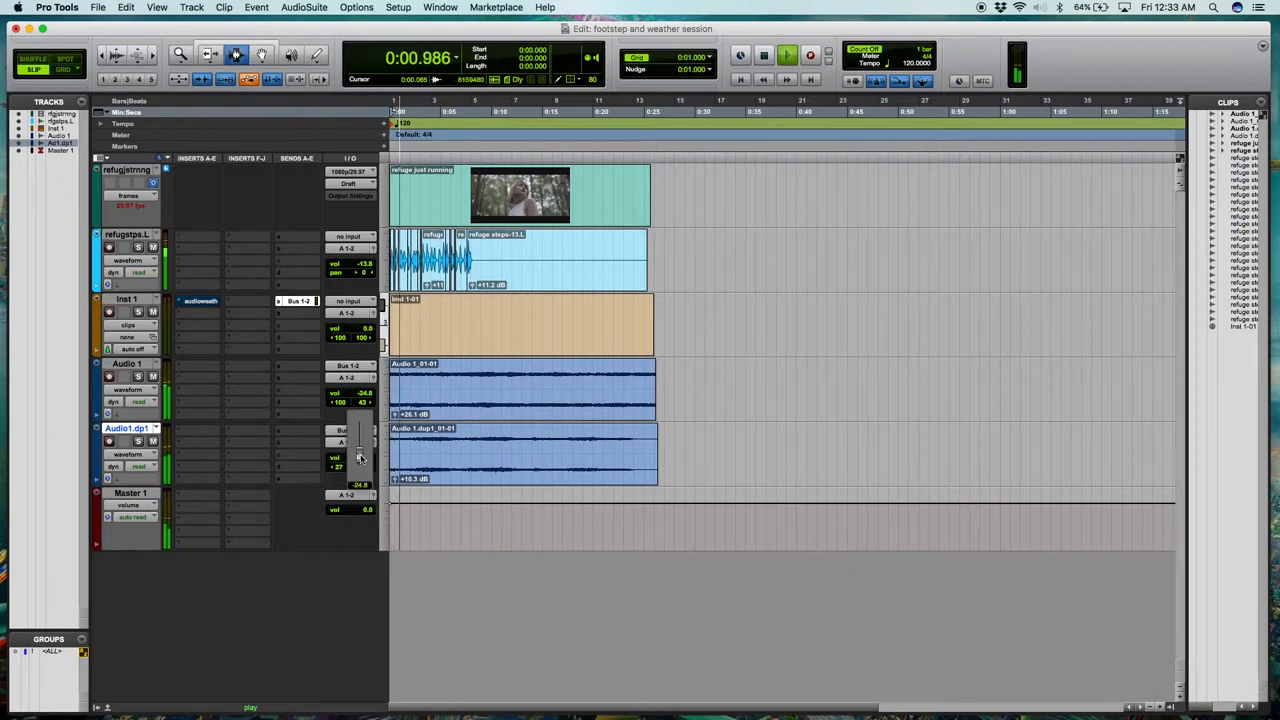